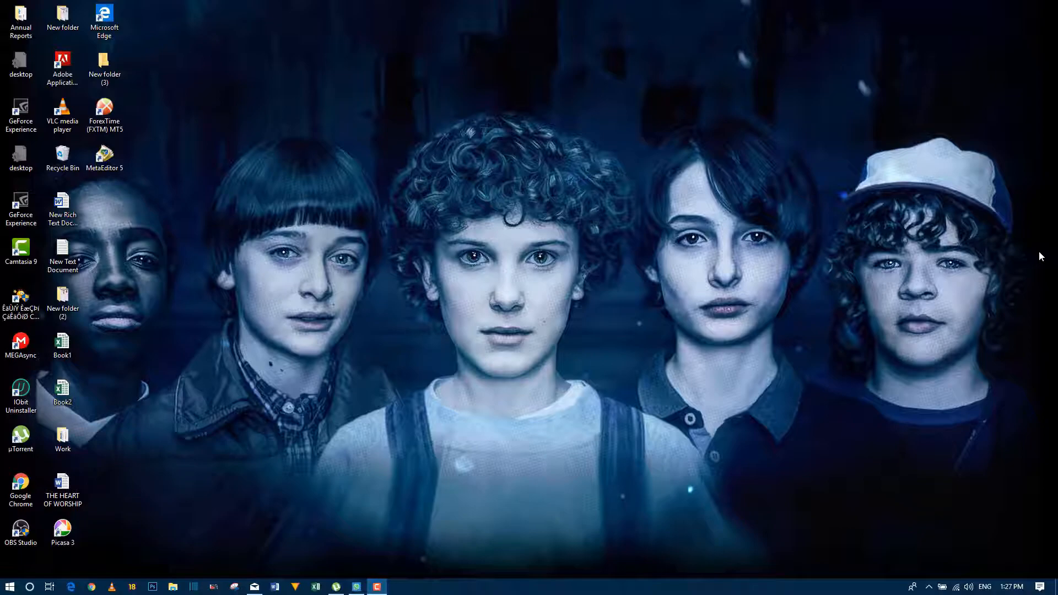
{"action": "mouse_move", "coordinate": [700, 336]}
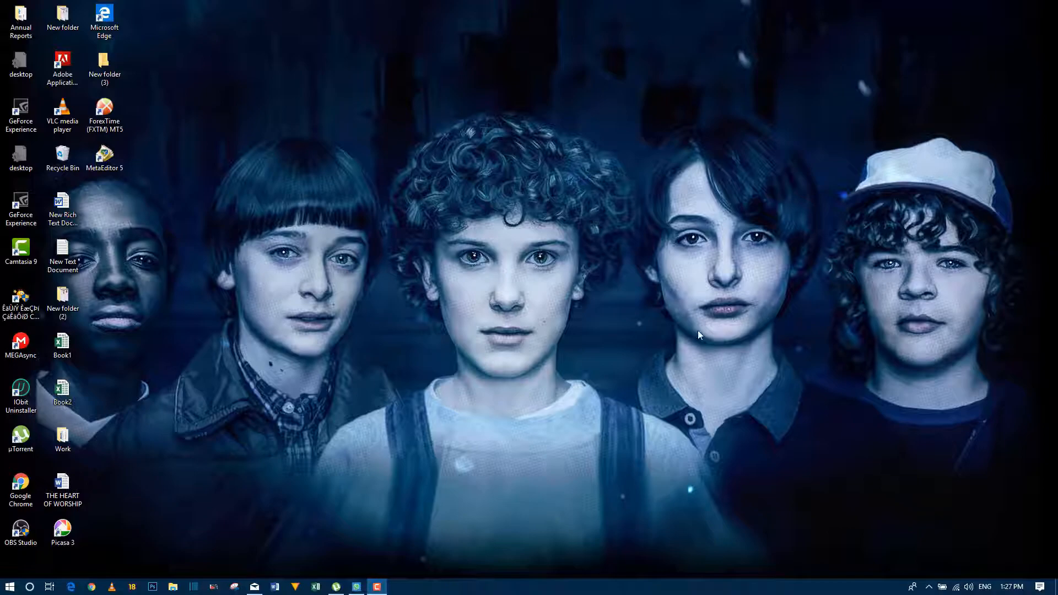
{"action": "mouse_move", "coordinate": [673, 332]}
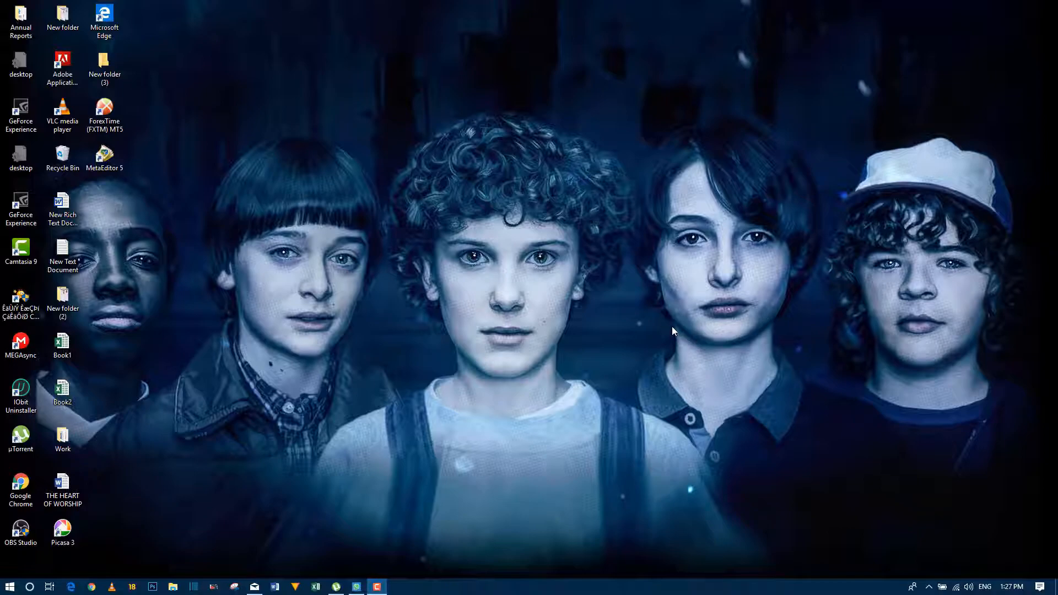
{"action": "mouse_move", "coordinate": [670, 364]}
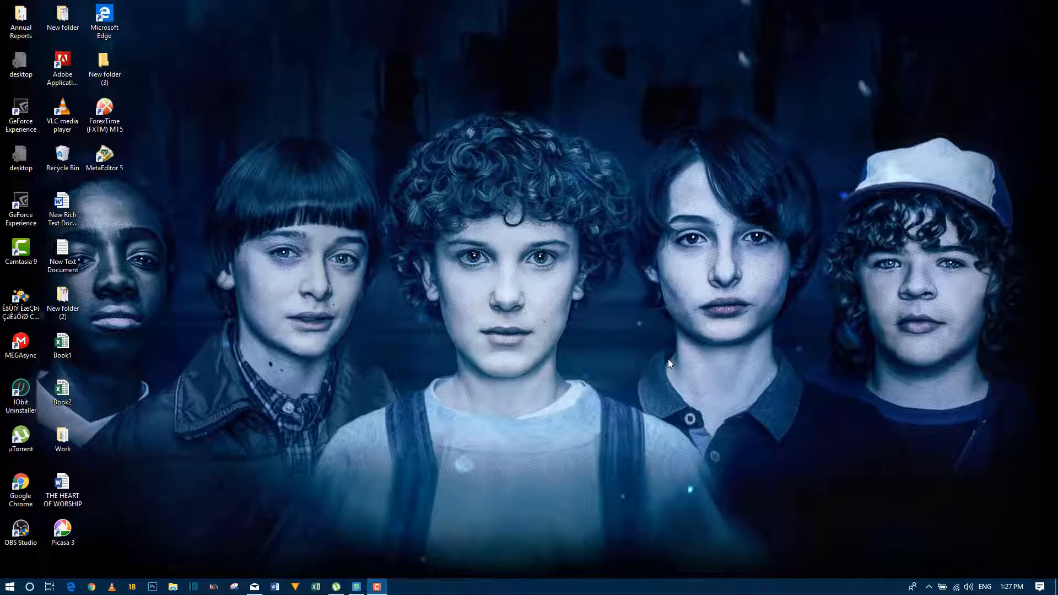
{"action": "mouse_move", "coordinate": [637, 332]}
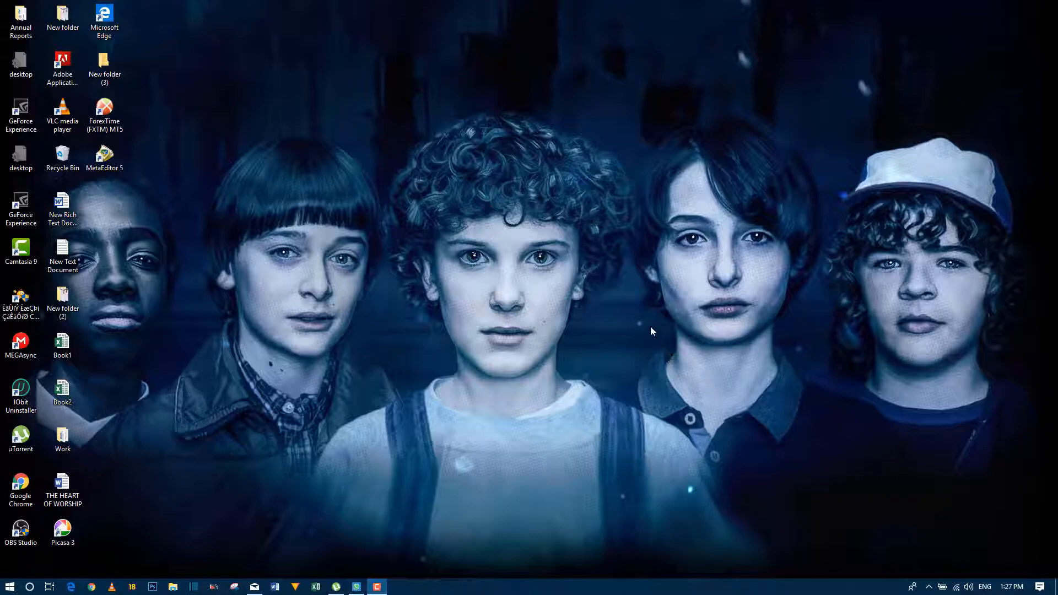
{"action": "mouse_move", "coordinate": [183, 540]}
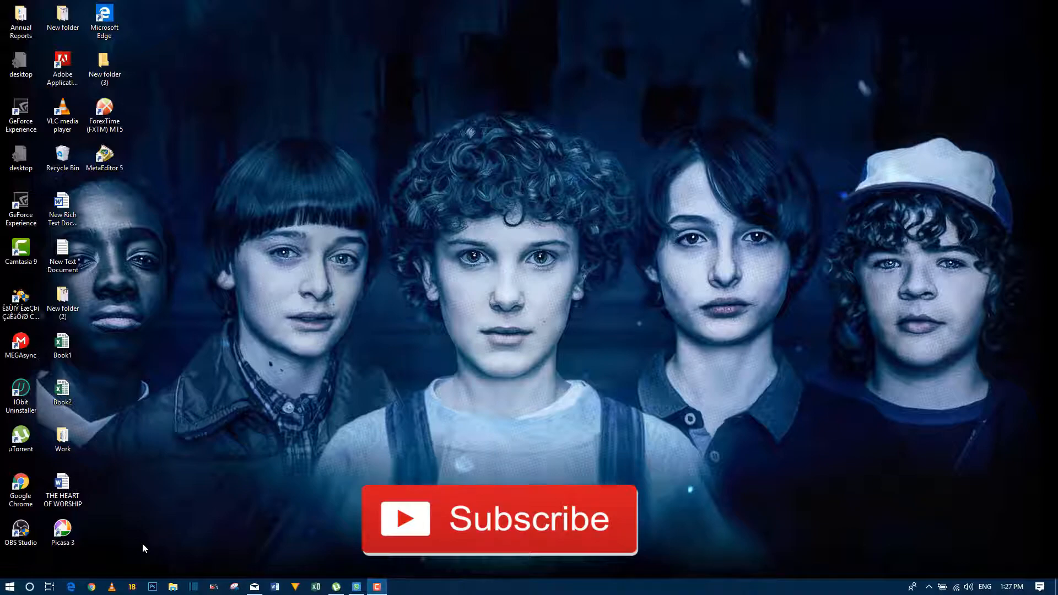
{"action": "mouse_move", "coordinate": [99, 573]}
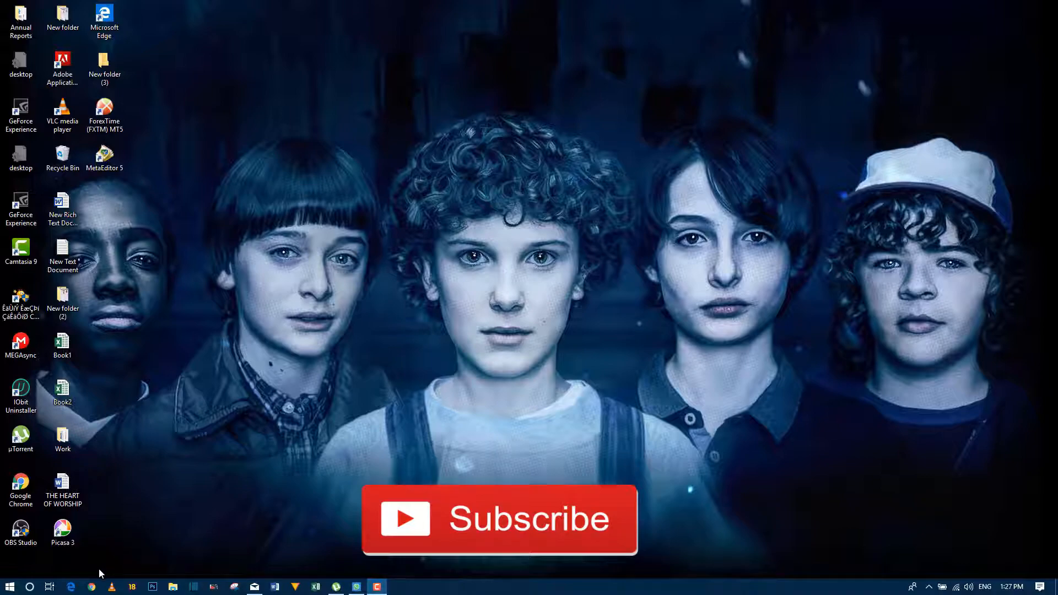
{"action": "mouse_move", "coordinate": [96, 589]}
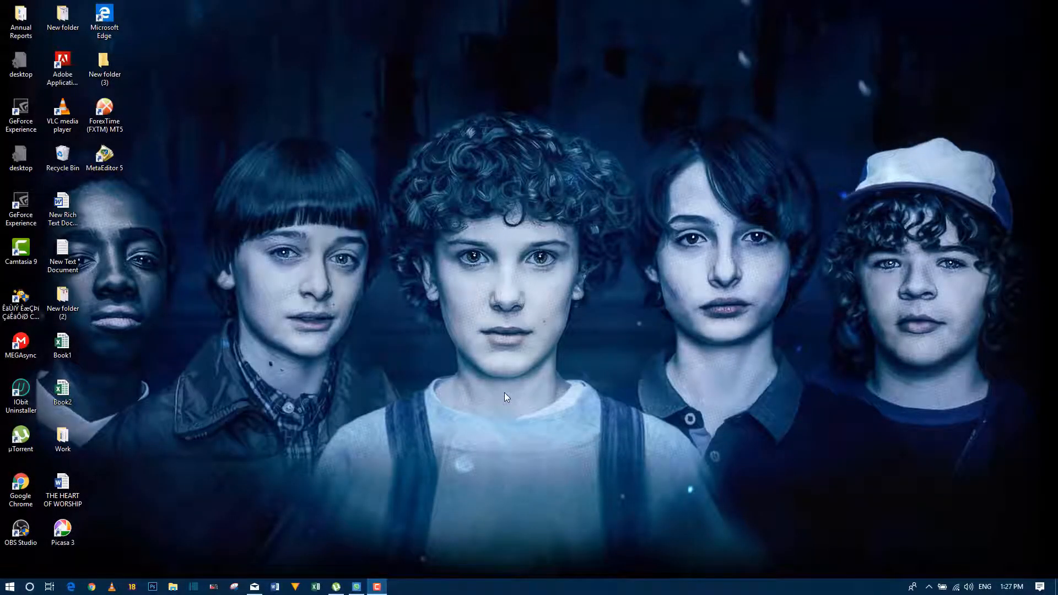
{"action": "mouse_move", "coordinate": [442, 385]}
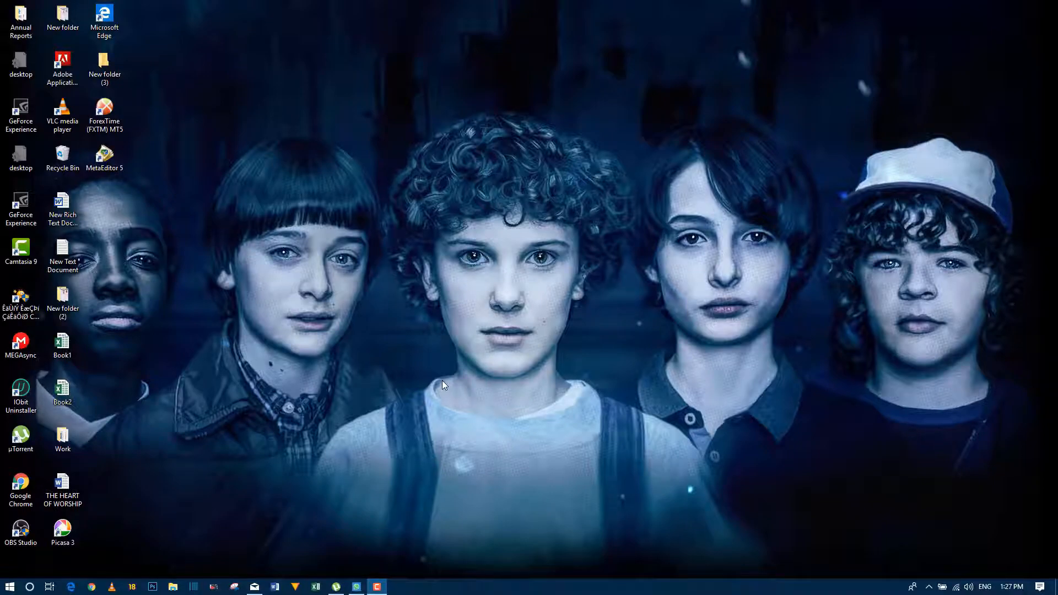
{"action": "mouse_move", "coordinate": [108, 574]}
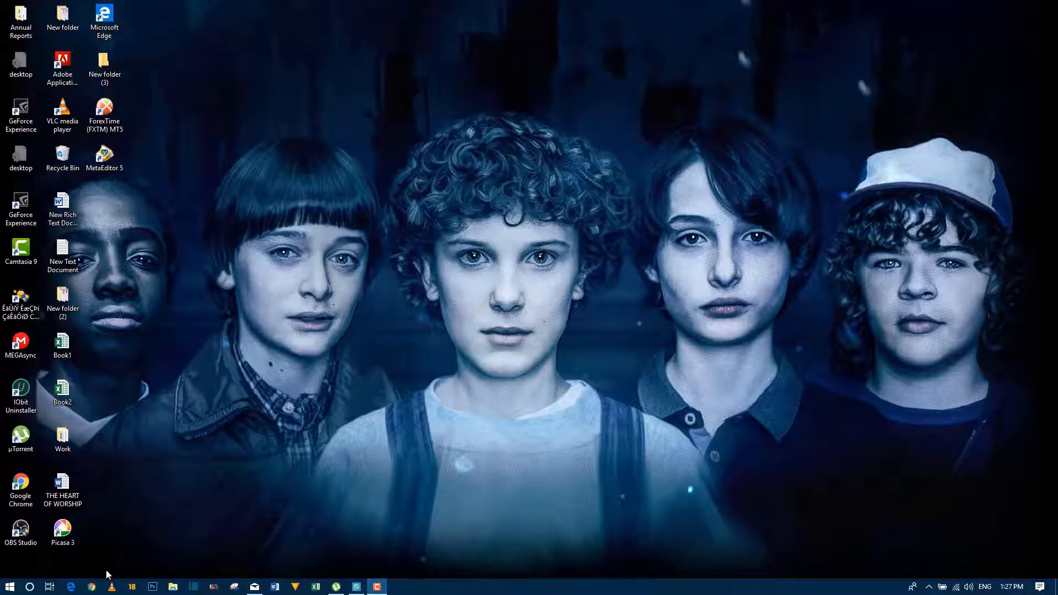
{"action": "mouse_move", "coordinate": [427, 384]}
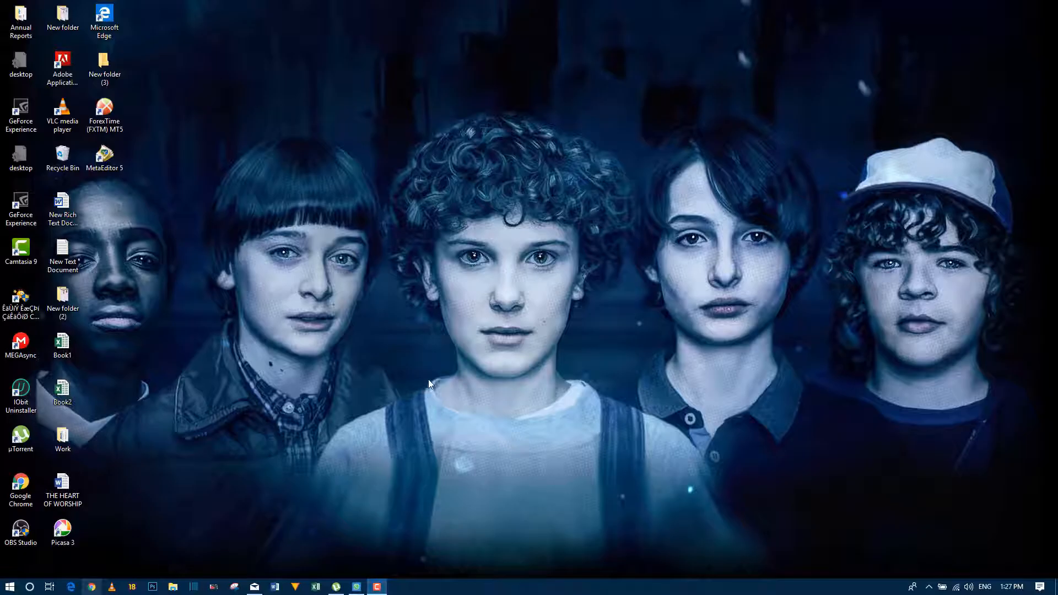
In the browser, enter the ntel mobile number on the myntel login page and sign in
{"action": "left_click", "coordinate": [90, 588]}
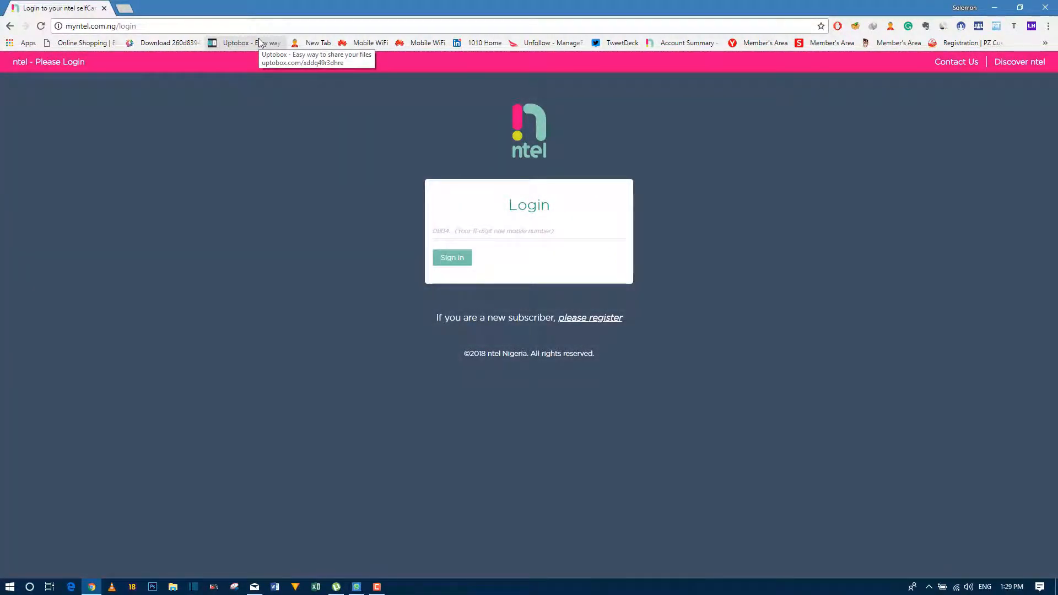
{"action": "mouse_move", "coordinate": [505, 244]}
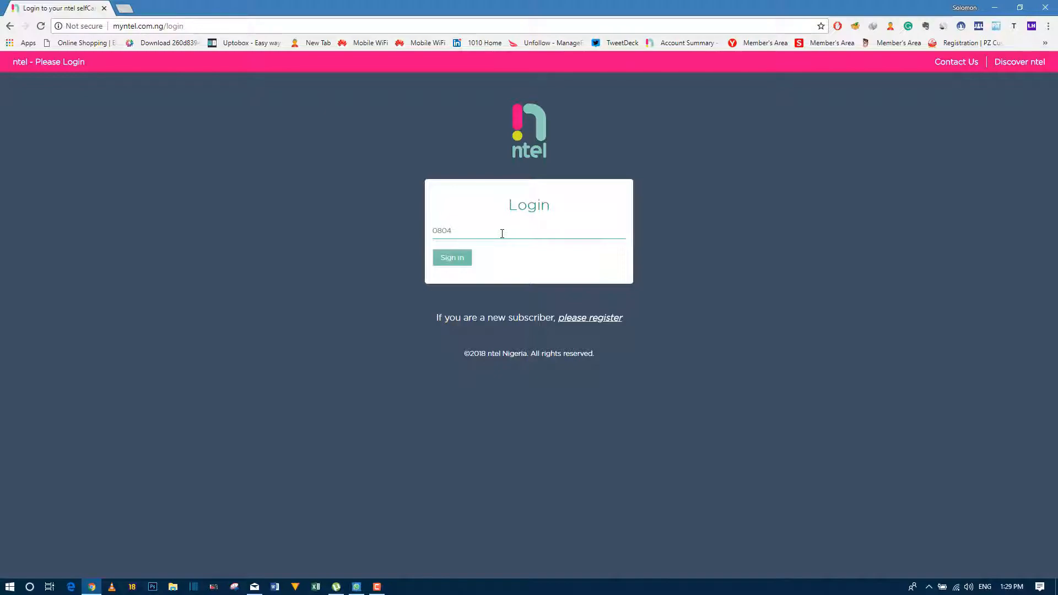
{"action": "type", "text": "324"}
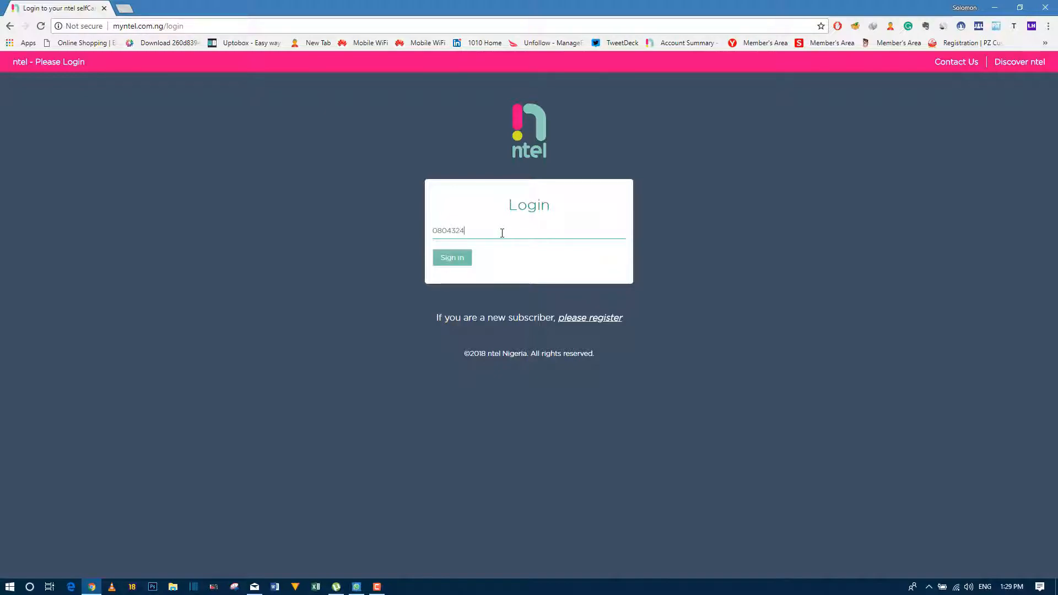
{"action": "type", "text": "9075"}
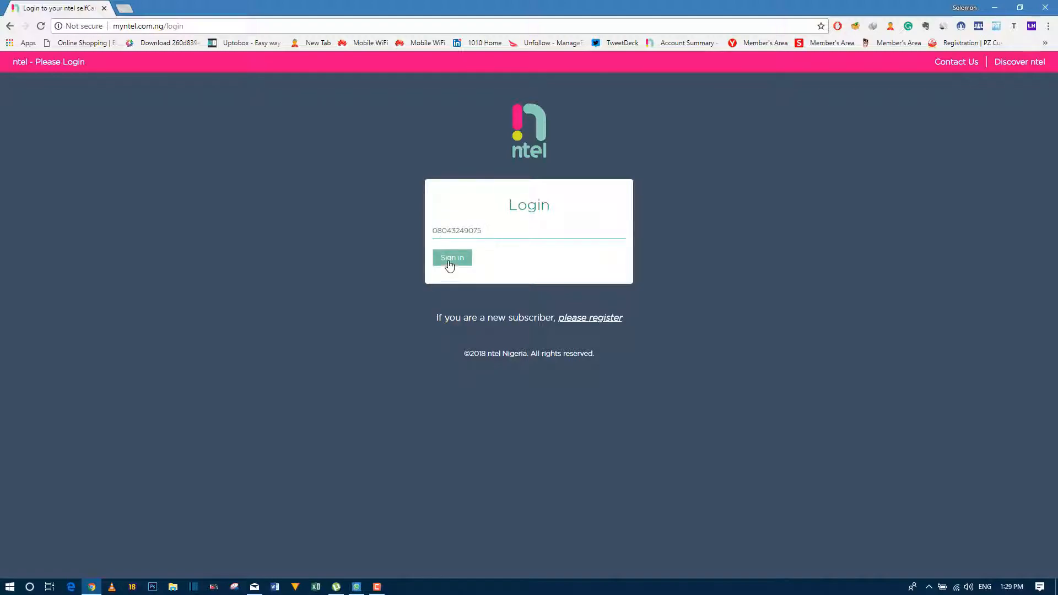
{"action": "left_click", "coordinate": [452, 257]}
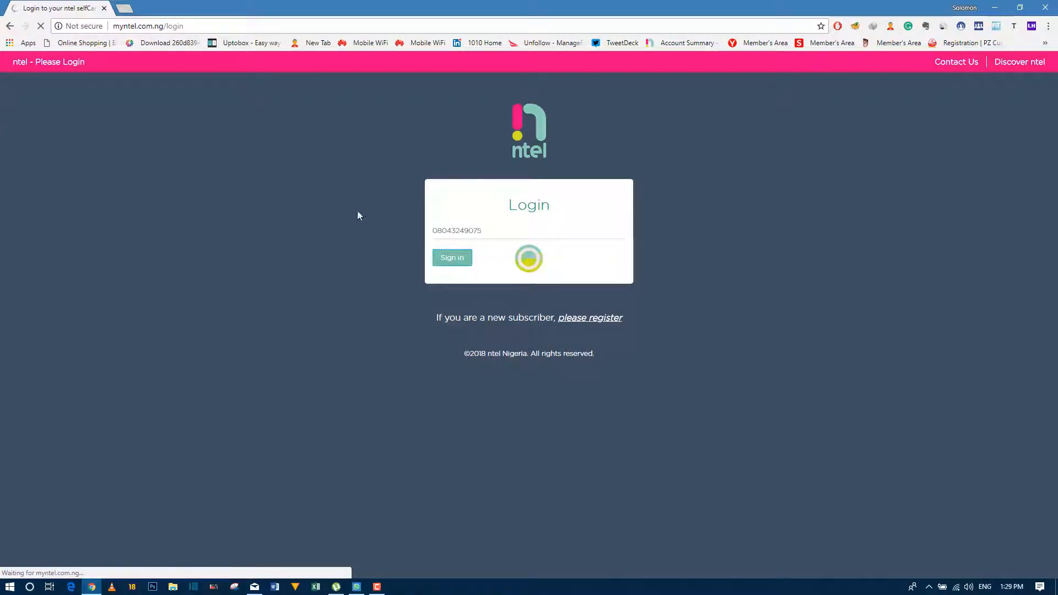
Submit sign-in again so the Account Summary page with its welcome message loads
{"action": "left_click", "coordinate": [452, 257]}
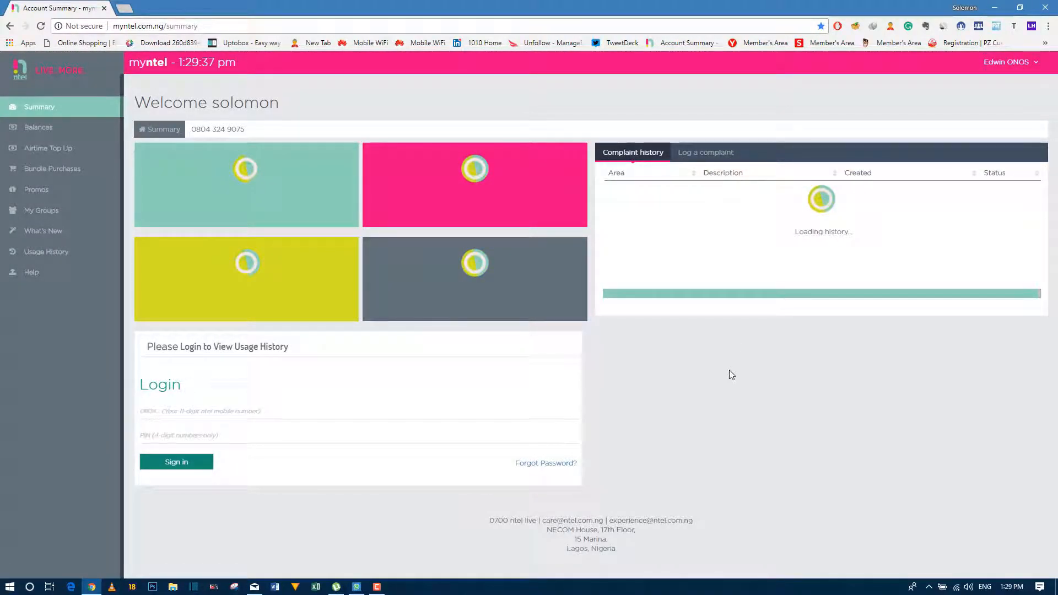
{"action": "mouse_move", "coordinate": [664, 325]}
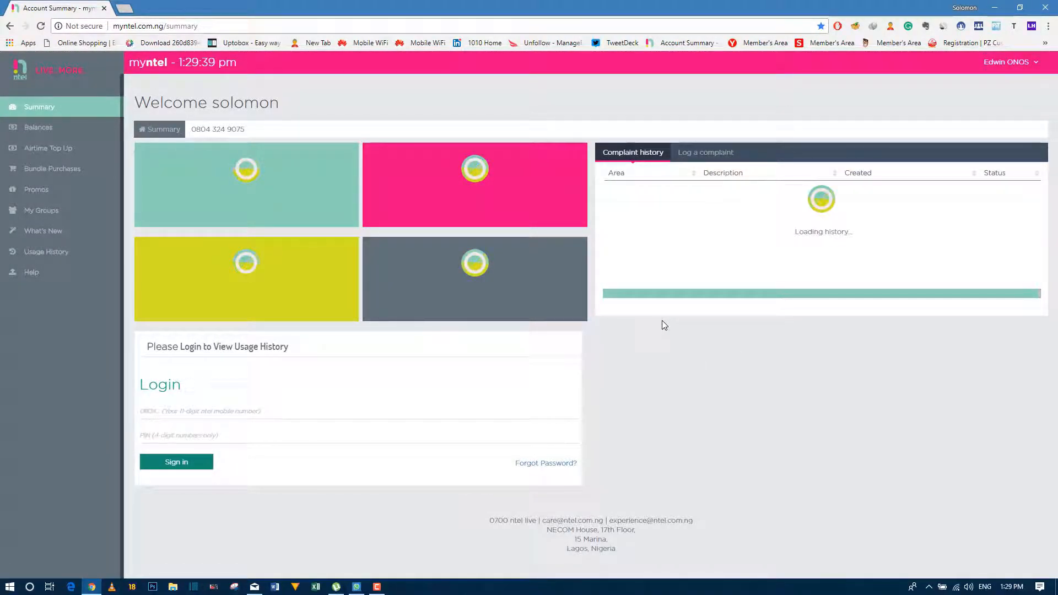
{"action": "mouse_move", "coordinate": [623, 327]}
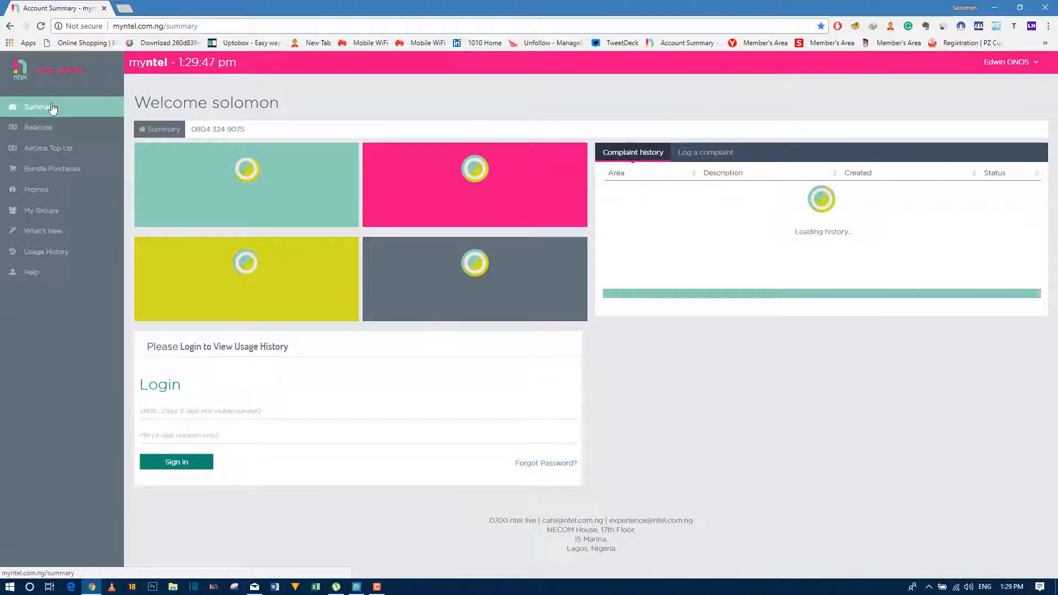
{"action": "mouse_move", "coordinate": [52, 131]}
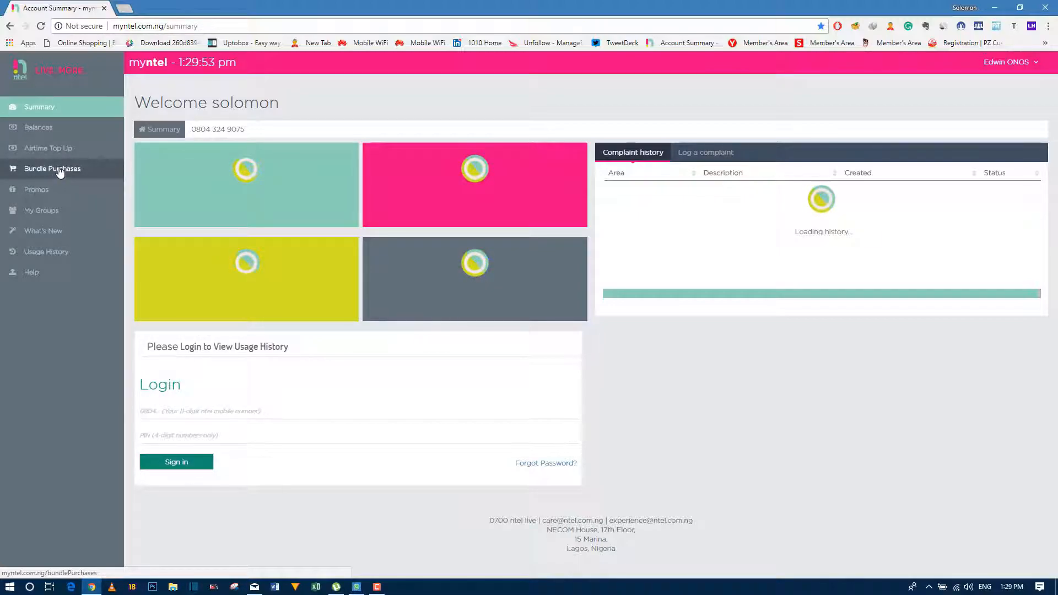
{"action": "mouse_move", "coordinate": [64, 234]}
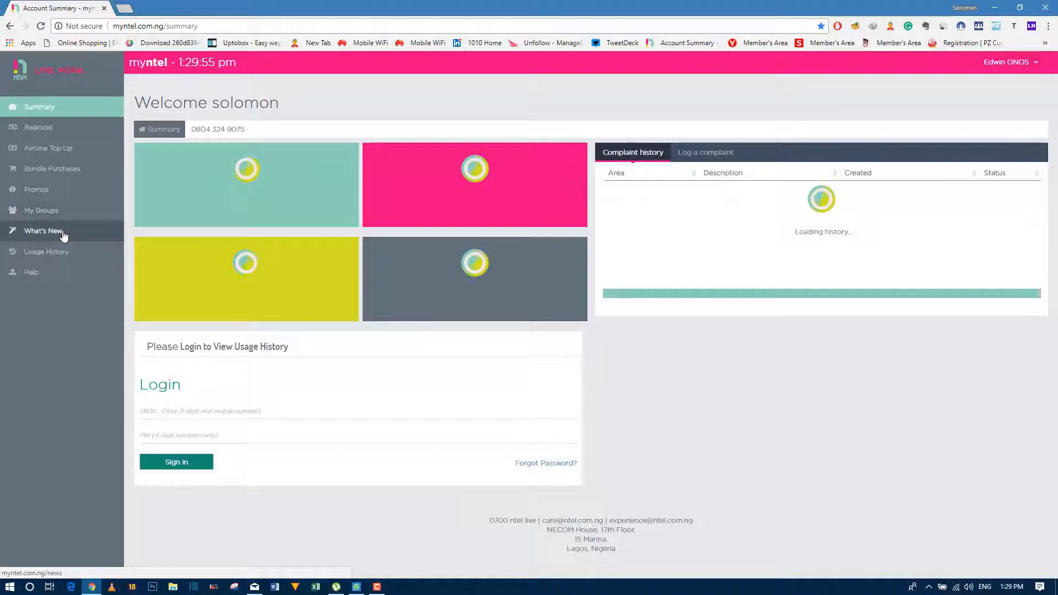
{"action": "mouse_move", "coordinate": [54, 258]}
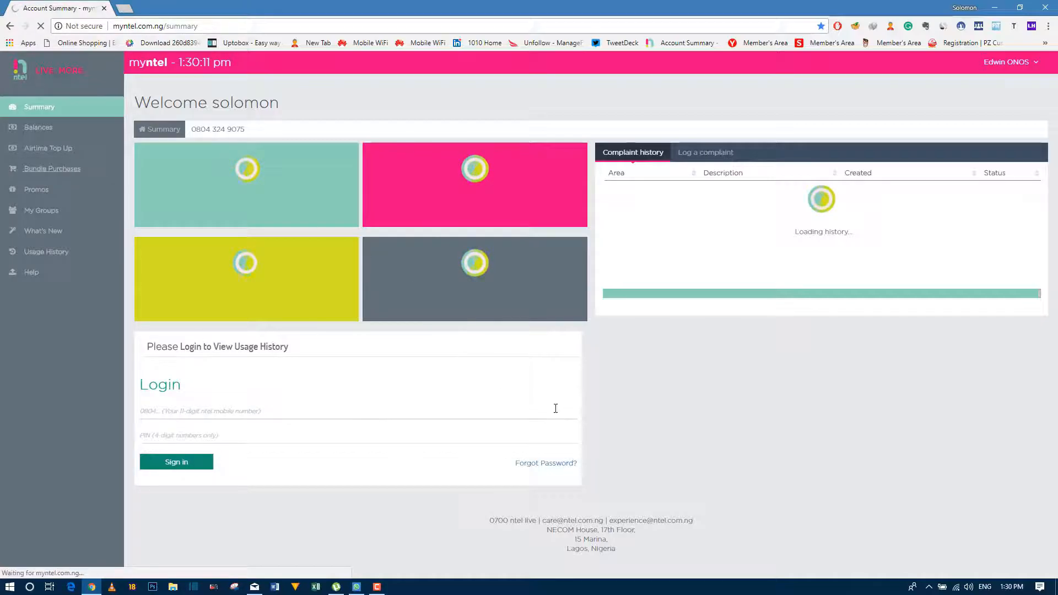
Under Bundle Purchases, select Unlimited U-Weekly (₦3,750.00) and choose Pay Online
{"action": "left_click", "coordinate": [52, 169]}
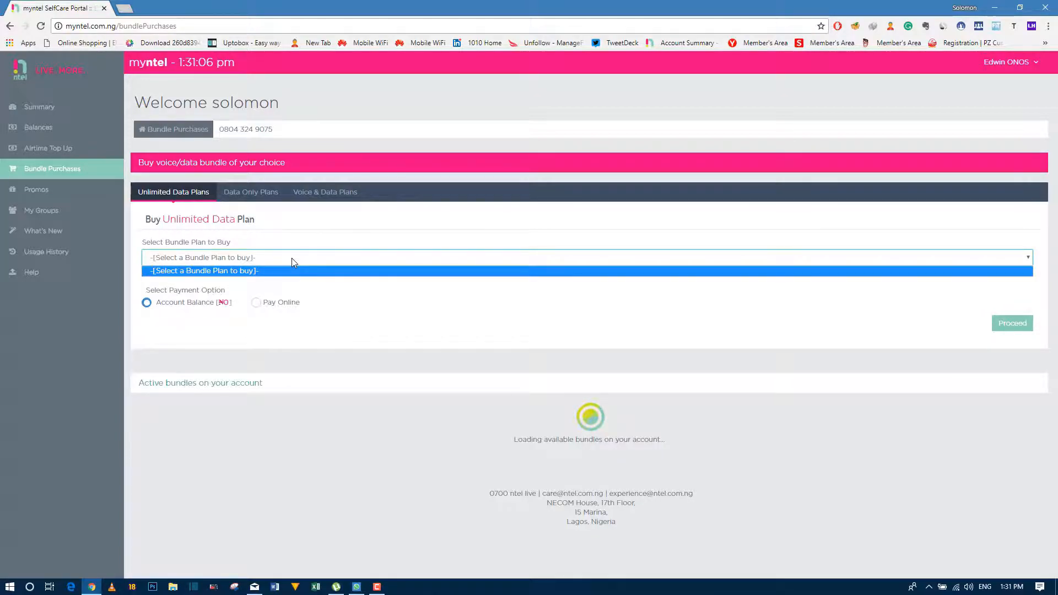
{"action": "left_click", "coordinate": [583, 243]}
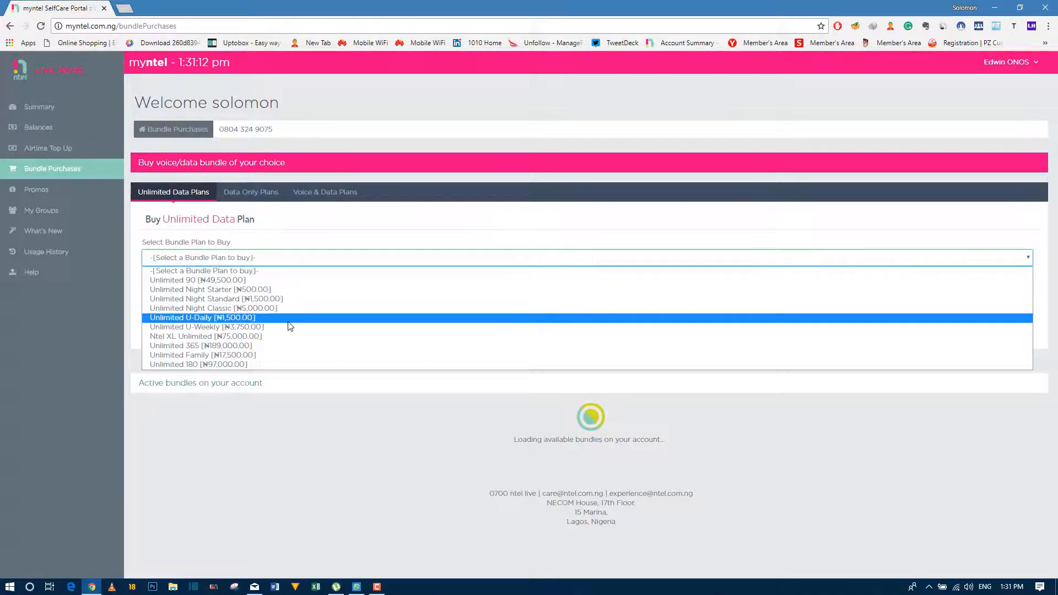
{"action": "mouse_move", "coordinate": [287, 328]}
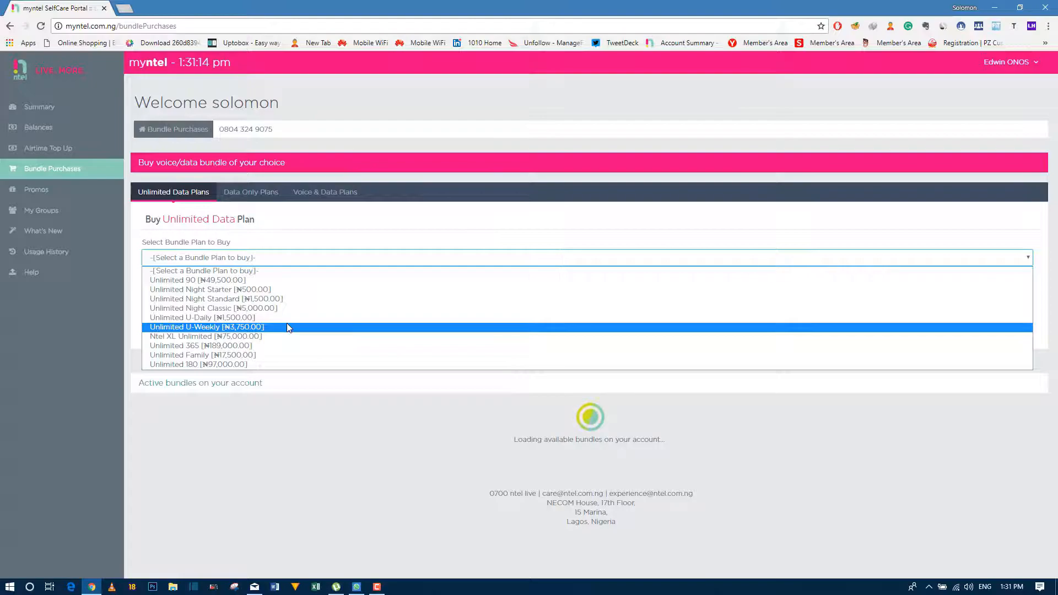
{"action": "mouse_move", "coordinate": [252, 336]}
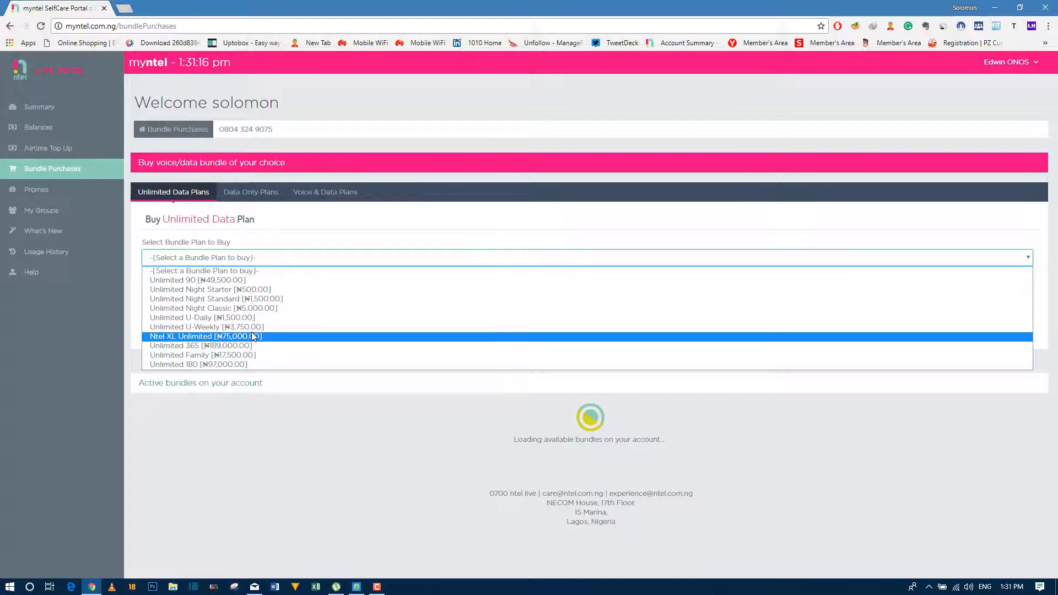
{"action": "mouse_move", "coordinate": [214, 335]}
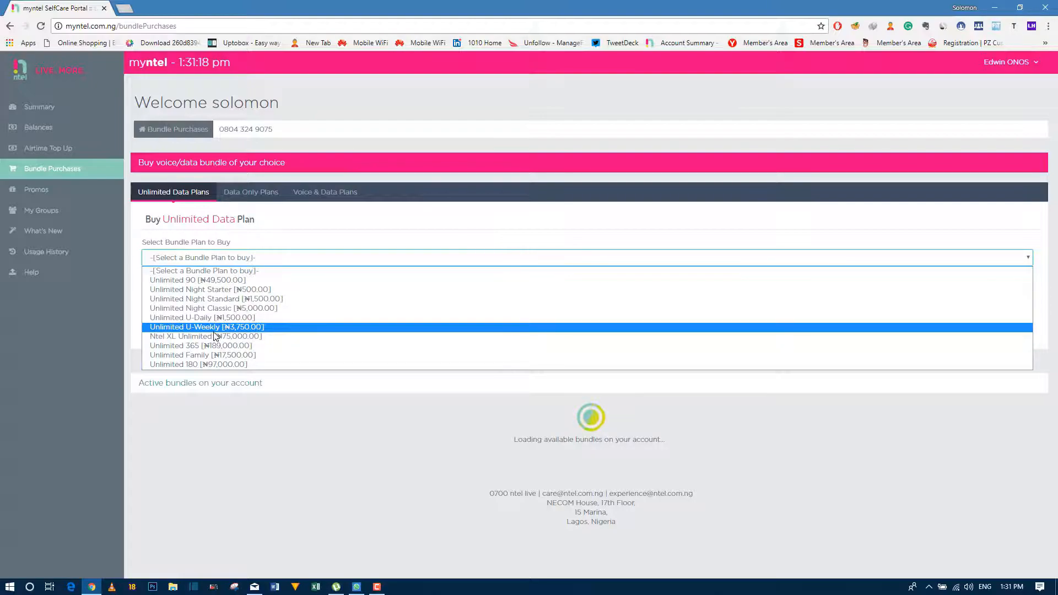
{"action": "mouse_move", "coordinate": [240, 335]}
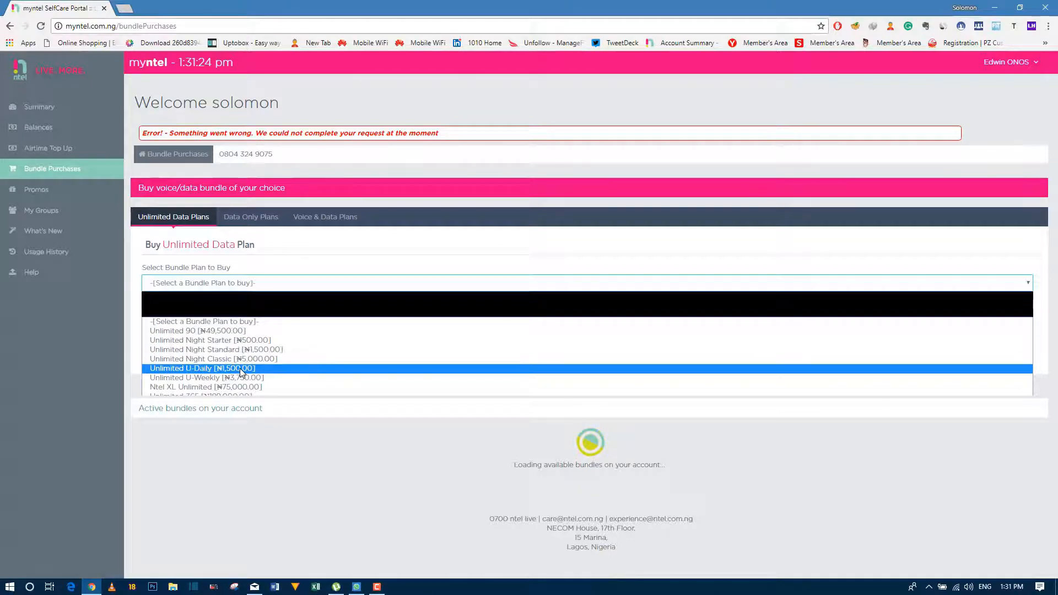
{"action": "mouse_move", "coordinate": [236, 378]}
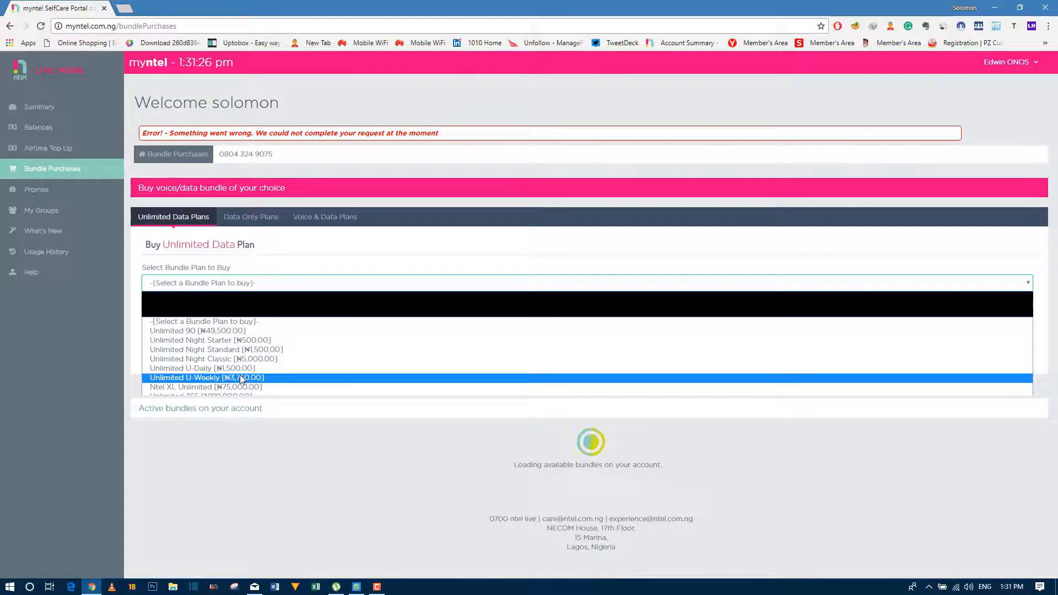
{"action": "left_click", "coordinate": [206, 377]}
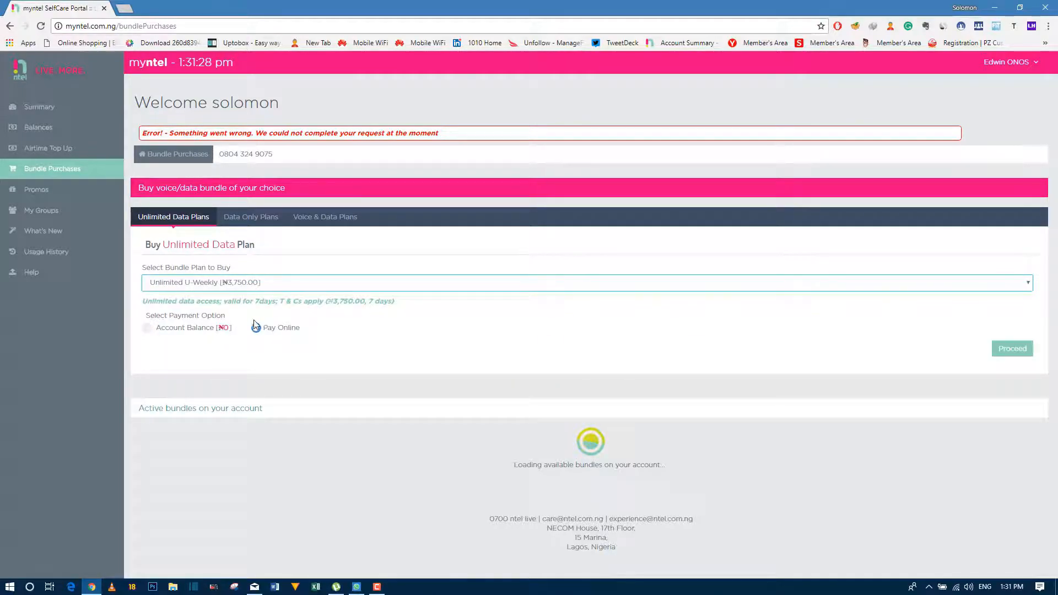
{"action": "left_click", "coordinate": [255, 327]}
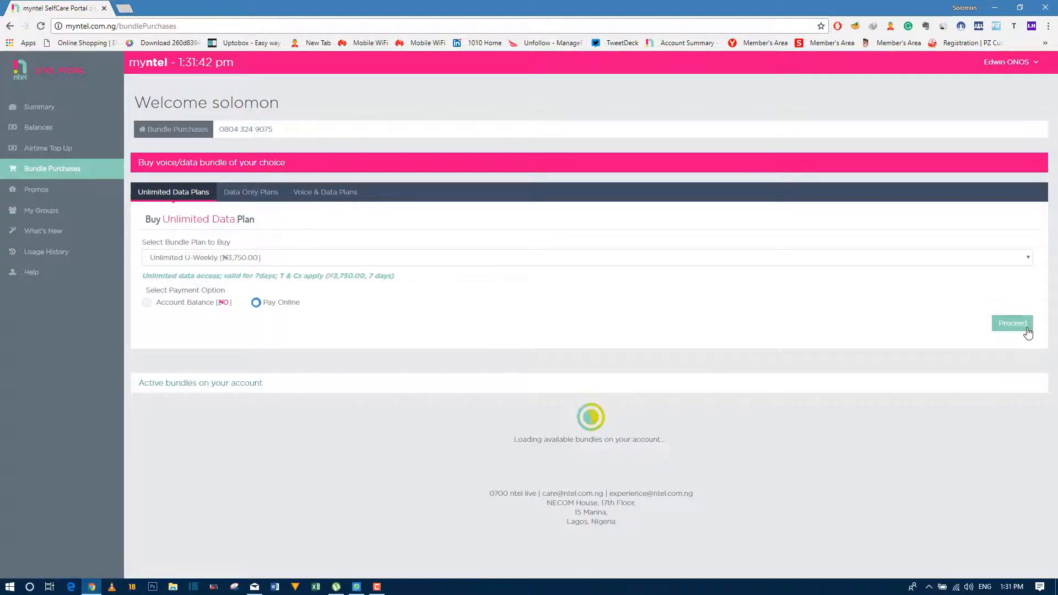
Proceed with the ₦3,750.00 bundle order to the payment confirmation page
{"action": "left_click", "coordinate": [1012, 323]}
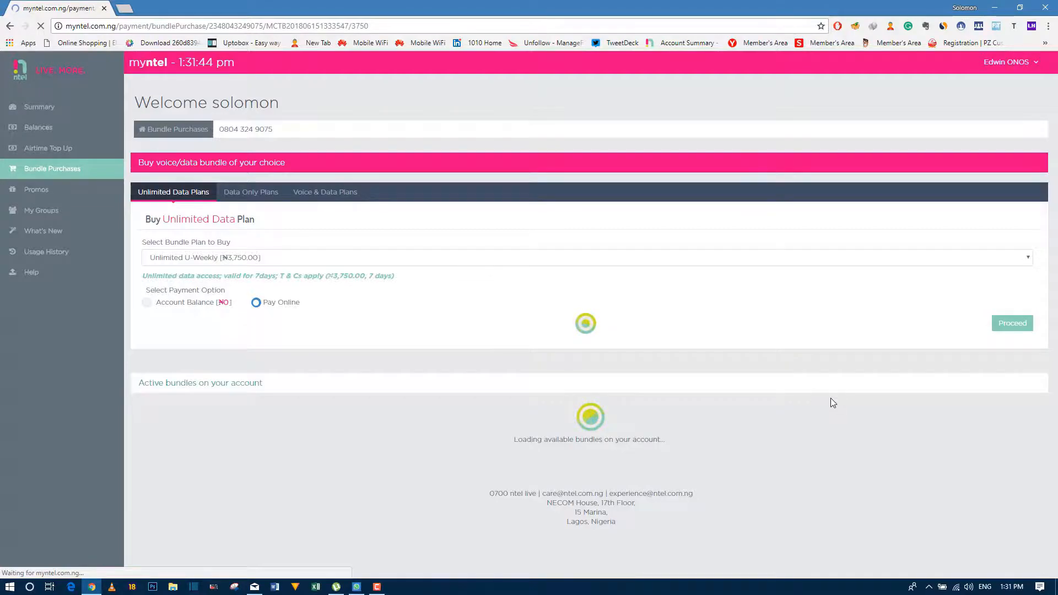
{"action": "left_click", "coordinate": [1011, 323]}
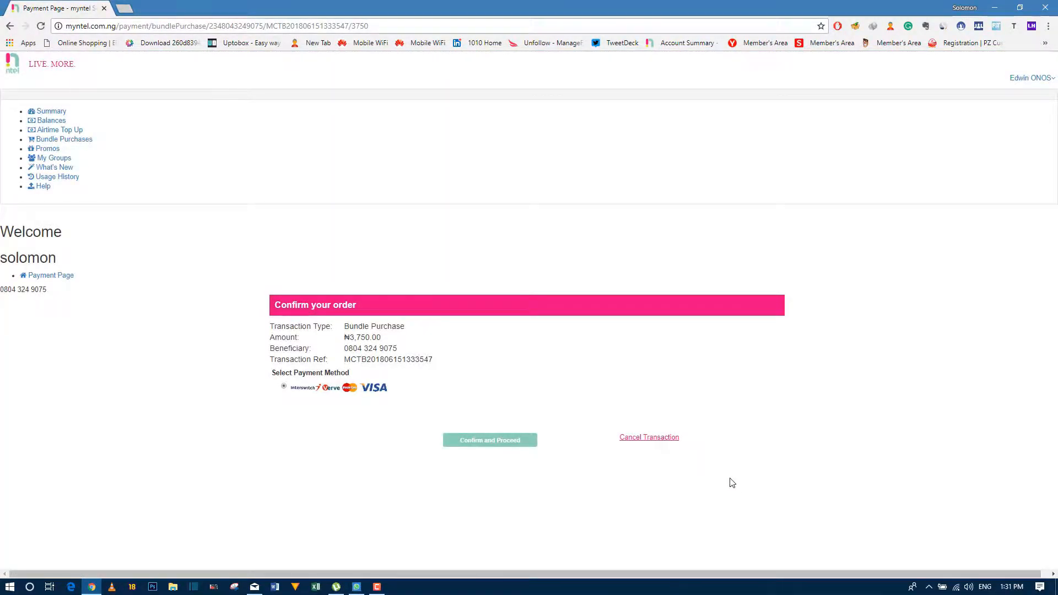
{"action": "mouse_move", "coordinate": [471, 399]}
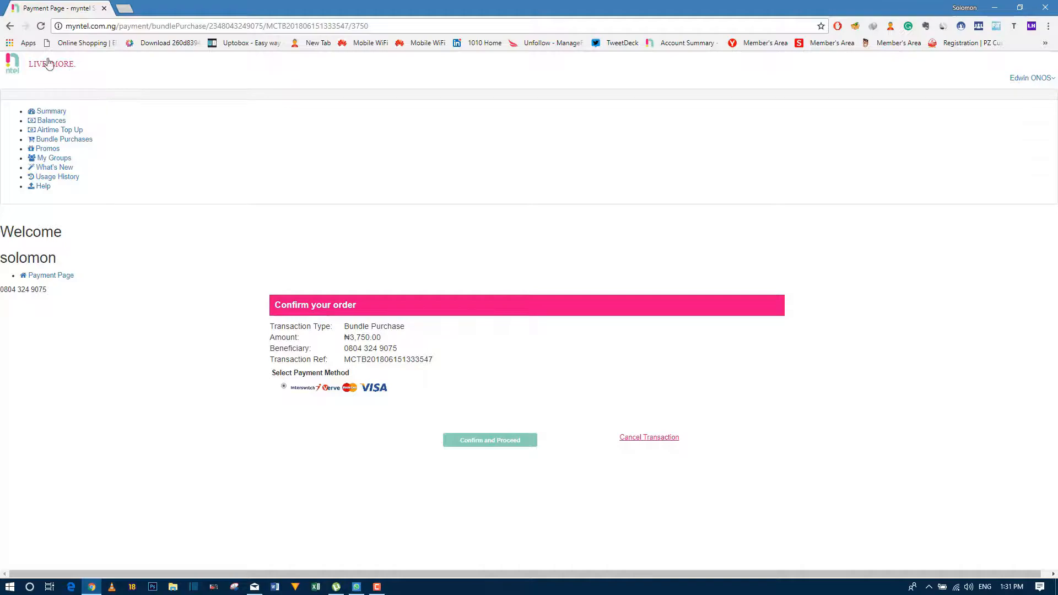
{"action": "mouse_move", "coordinate": [150, 8]}
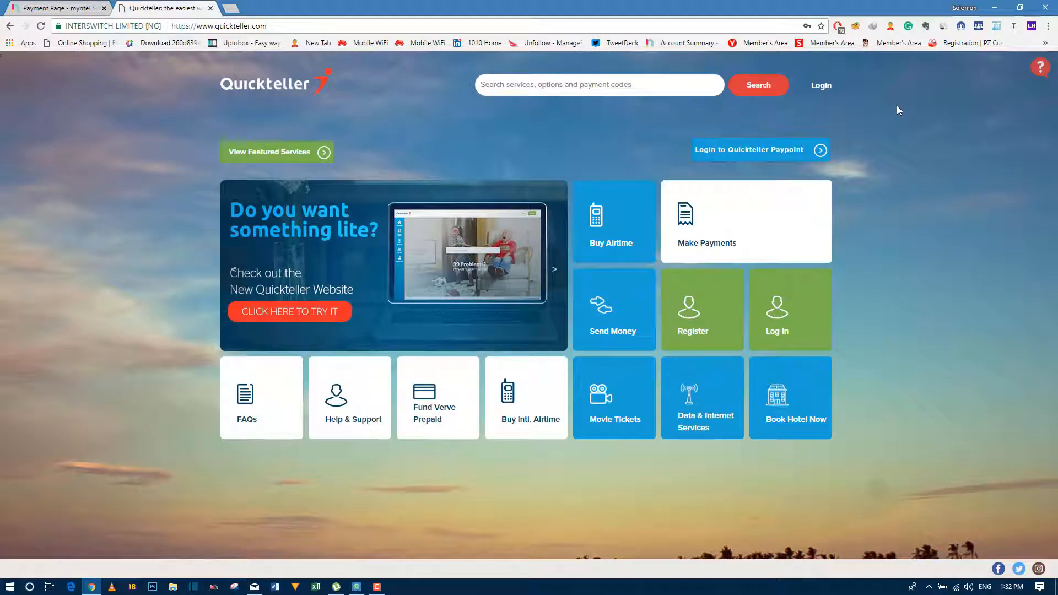
{"action": "mouse_move", "coordinate": [888, 117]}
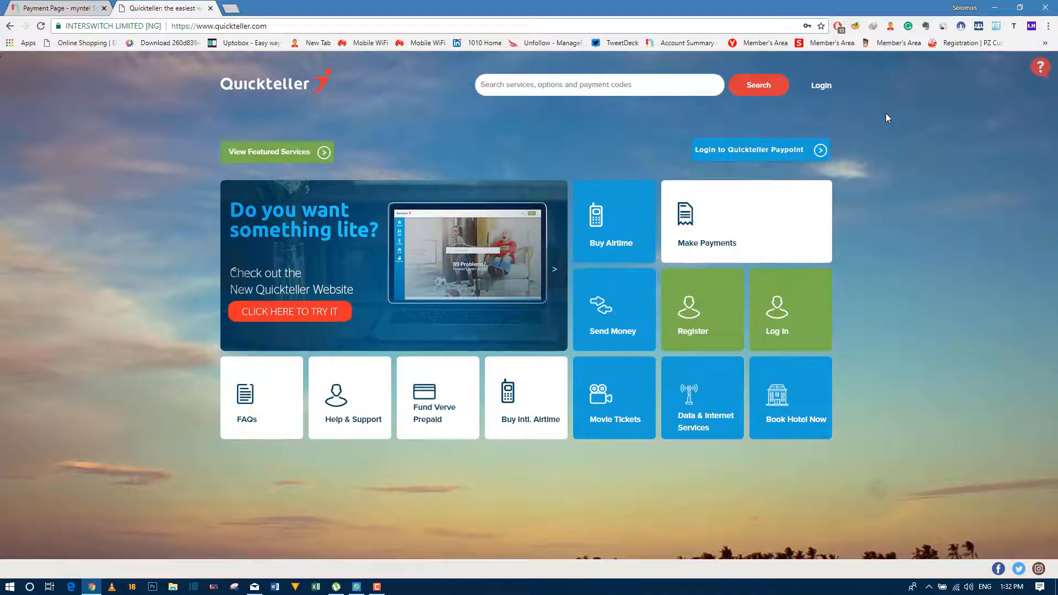
{"action": "mouse_move", "coordinate": [876, 137]}
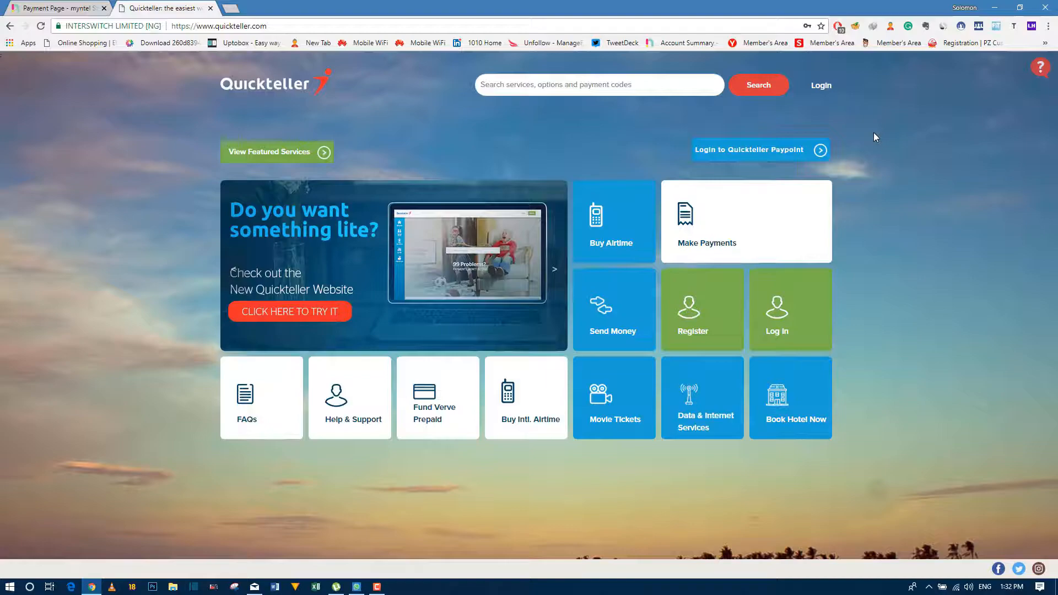
{"action": "mouse_move", "coordinate": [623, 228]}
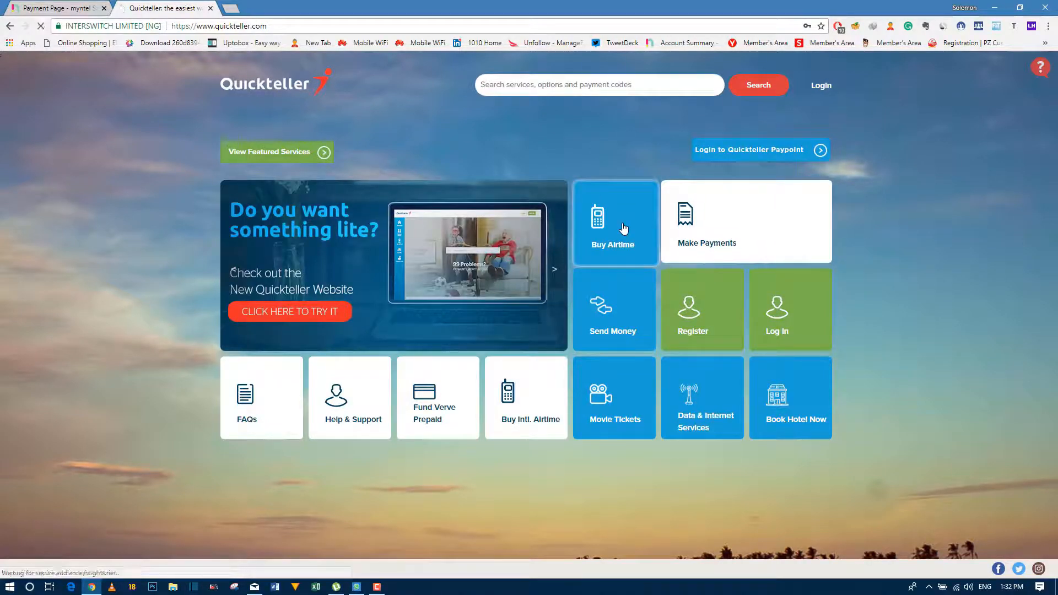
From Buy Airtime, open the ntel PAY page and select Bolt-On Standard (₦1,000.00)
{"action": "left_click", "coordinate": [612, 222]}
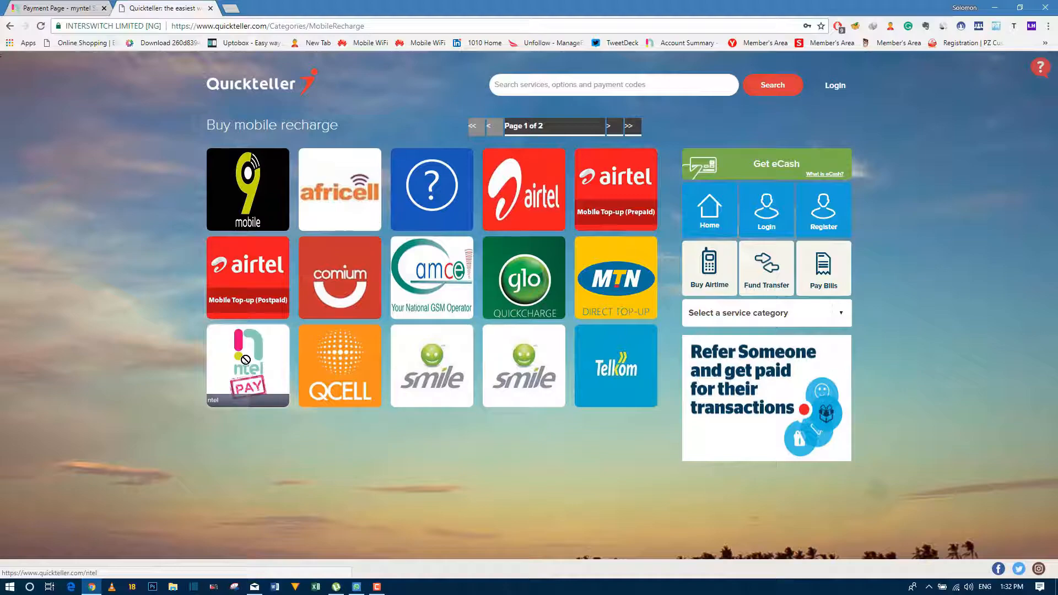
{"action": "mouse_move", "coordinate": [331, 367]}
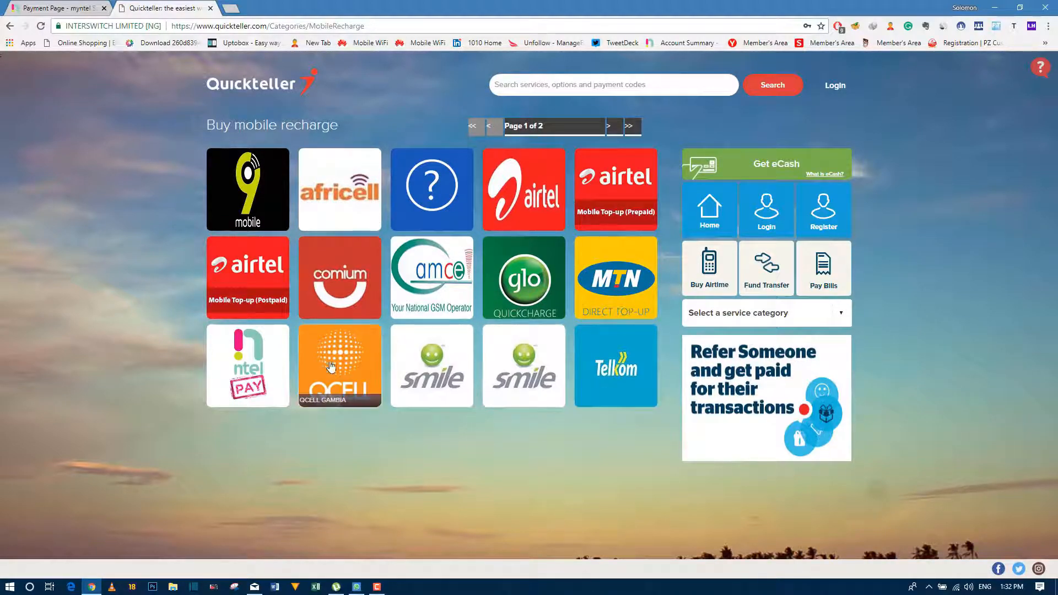
{"action": "left_click", "coordinate": [248, 366]}
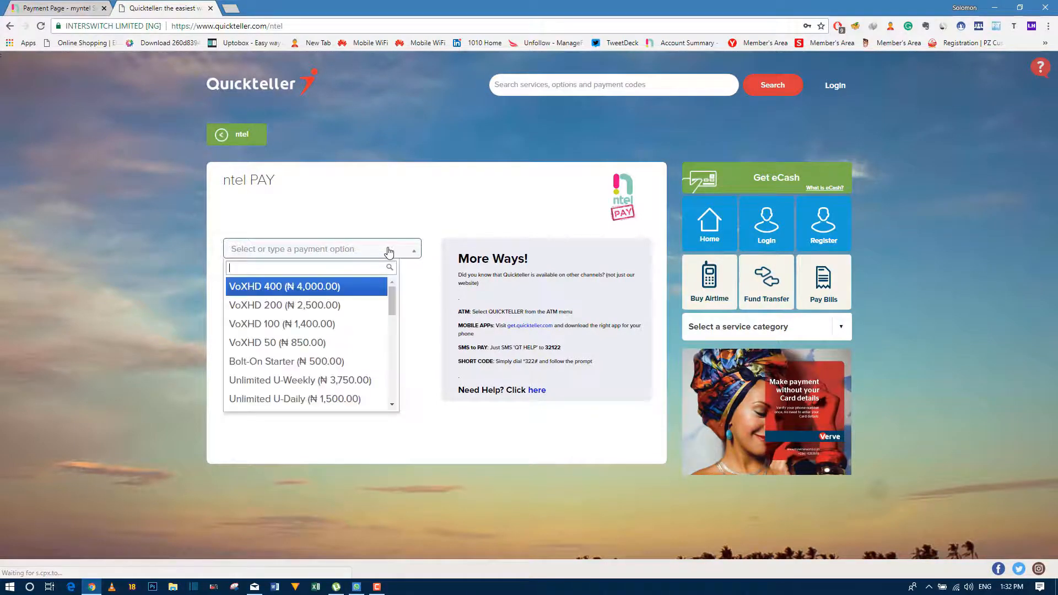
{"action": "scroll", "scroll_direction": "down", "scroll_amount": 3}
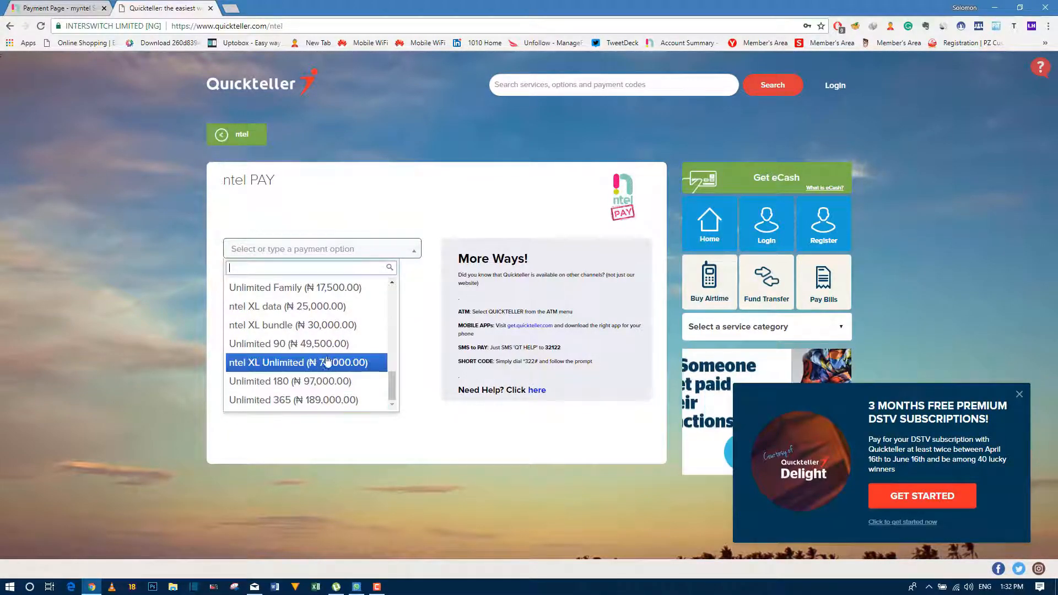
{"action": "scroll", "scroll_direction": "down", "scroll_amount": 3}
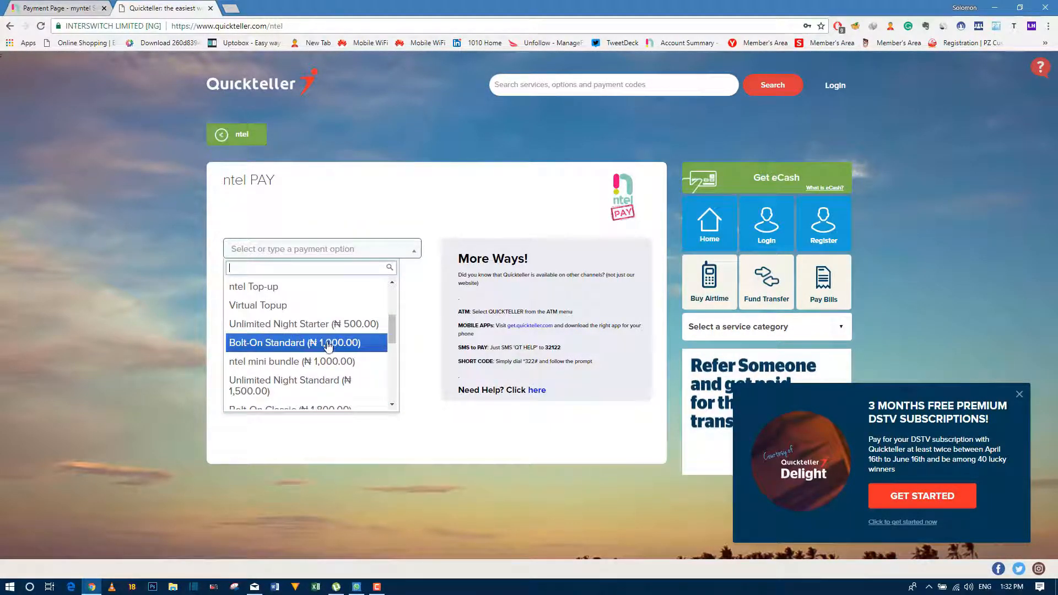
{"action": "left_click", "coordinate": [295, 342]}
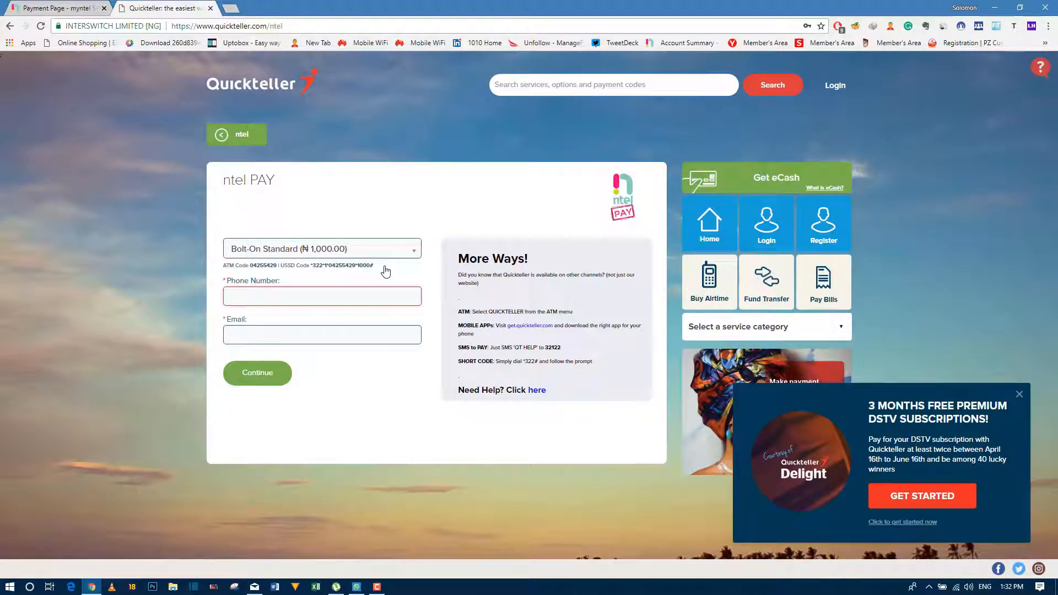
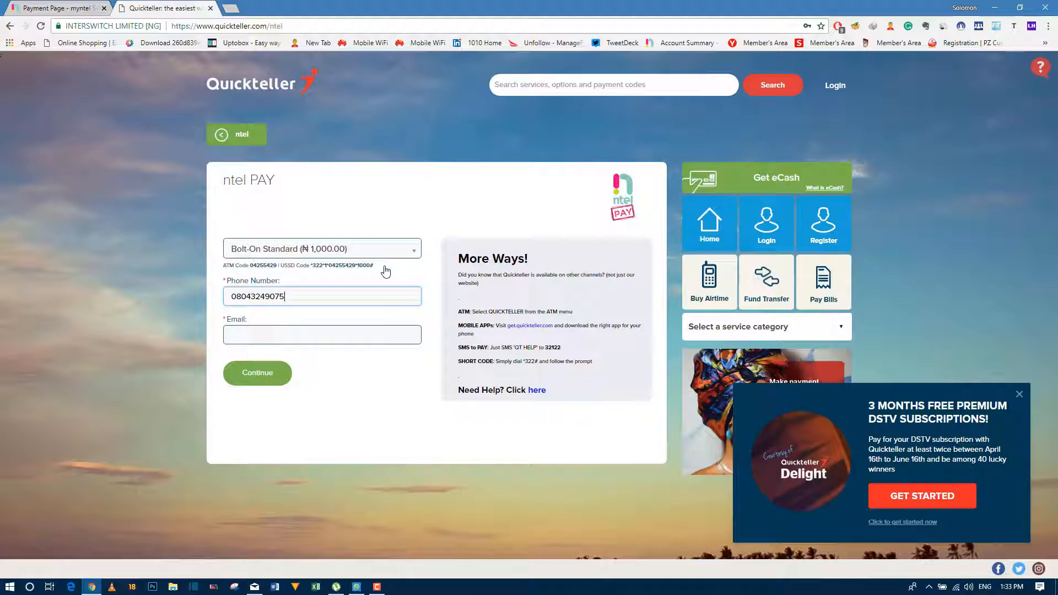
Enter the phone number and the nomozin .com email address on the ntel PAY form
{"action": "left_click", "coordinate": [321, 335]}
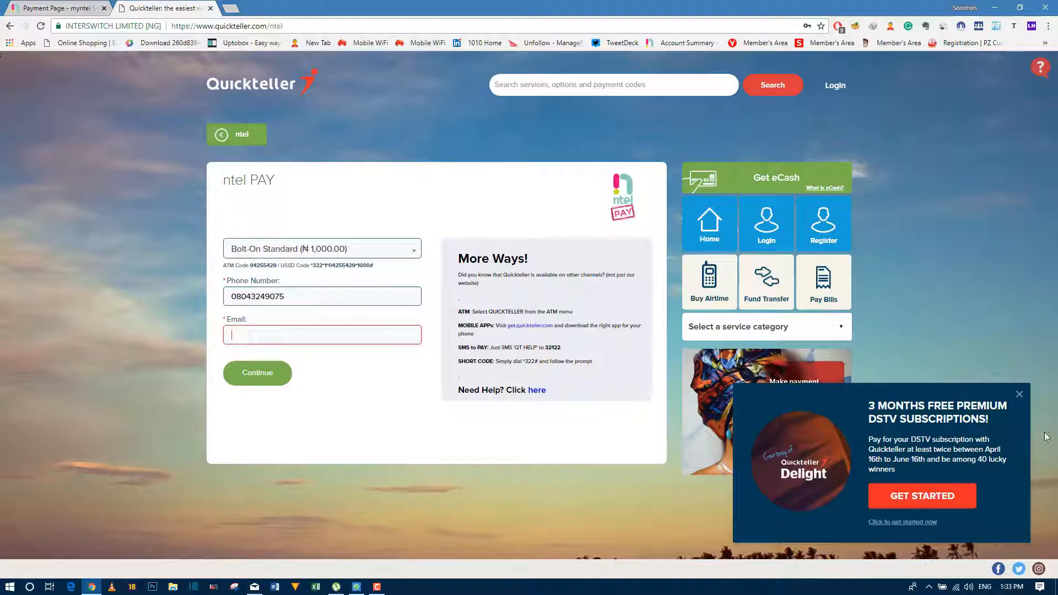
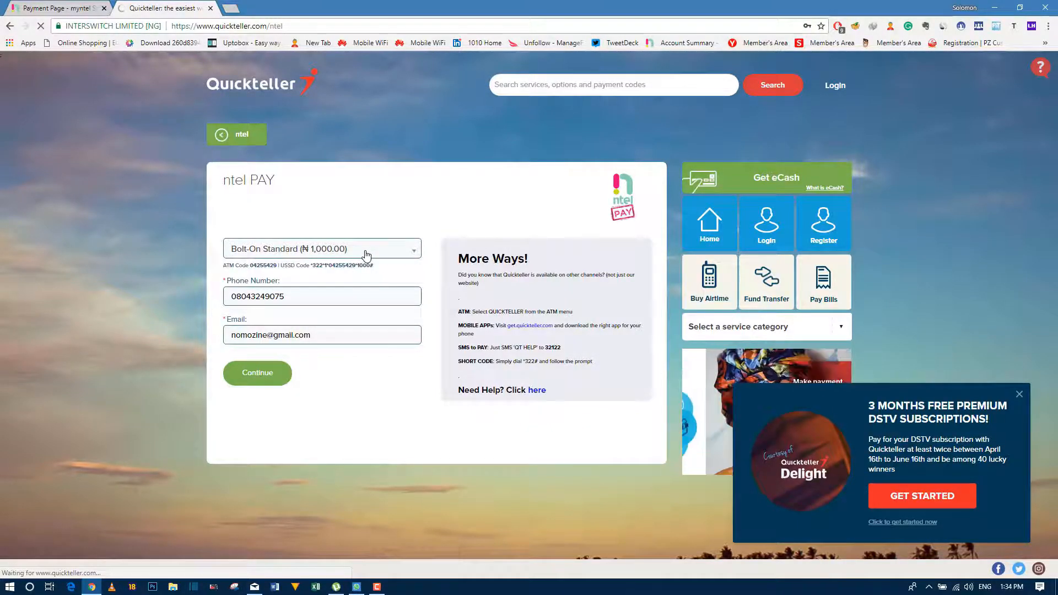
Submit the ntel PAY form and retry, ending at the service-unavailable error
{"action": "left_click", "coordinate": [316, 334]}
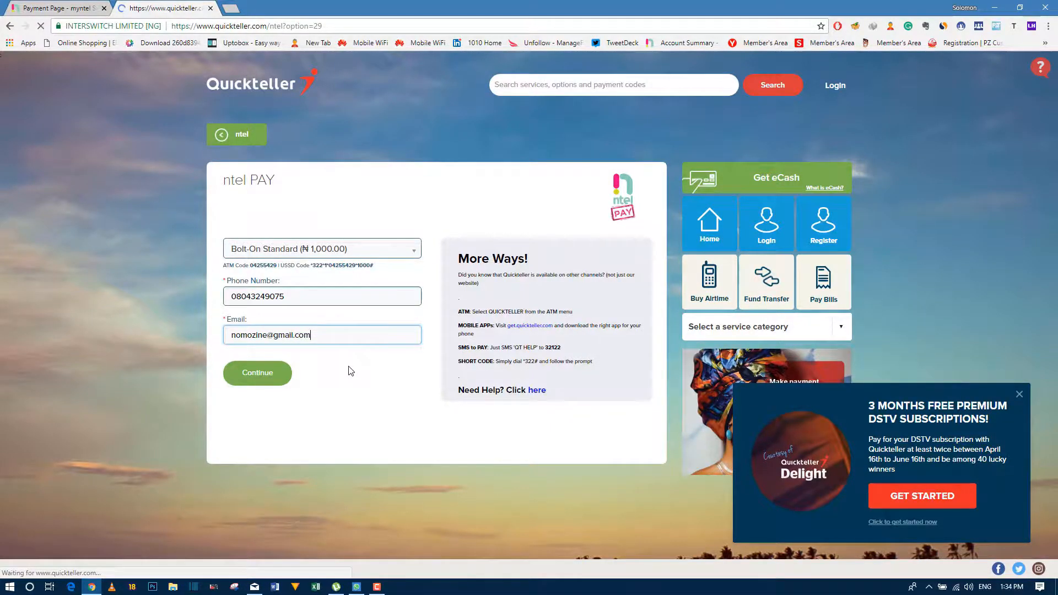
{"action": "left_click", "coordinate": [257, 372]}
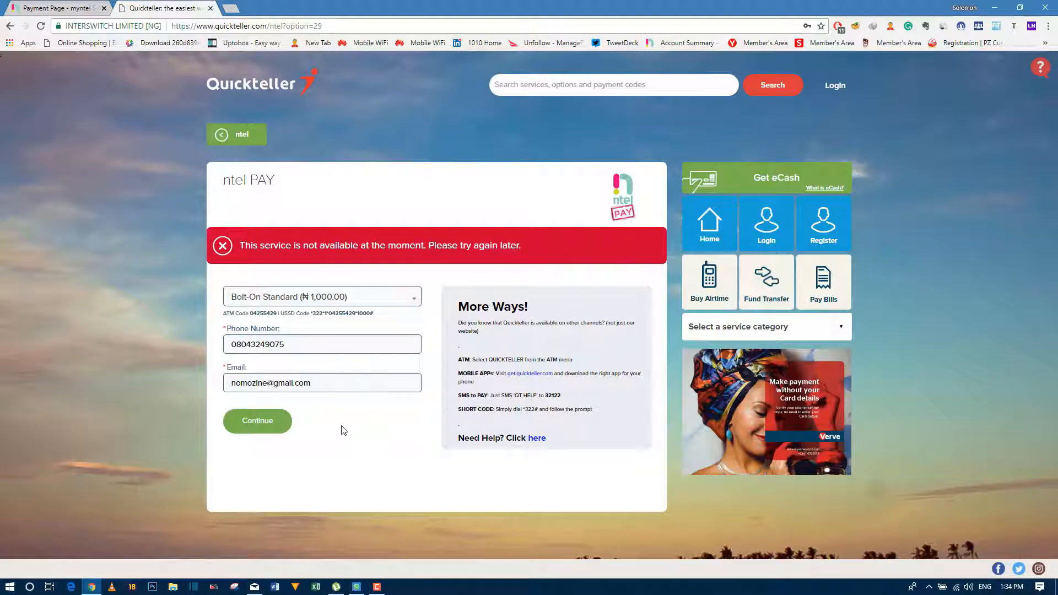
{"action": "mouse_move", "coordinate": [366, 425]}
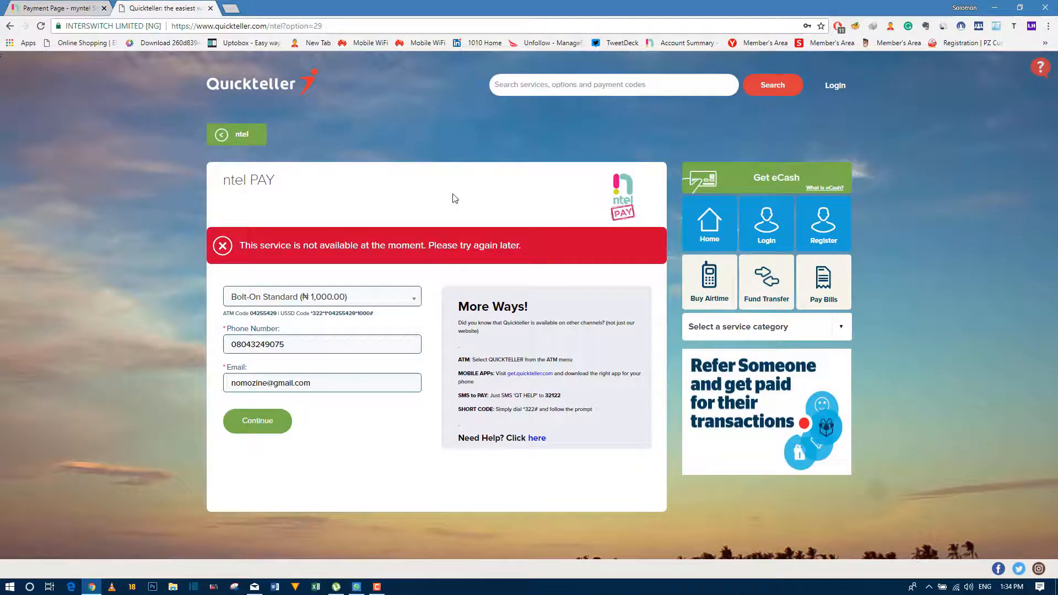
{"action": "mouse_move", "coordinate": [421, 297]}
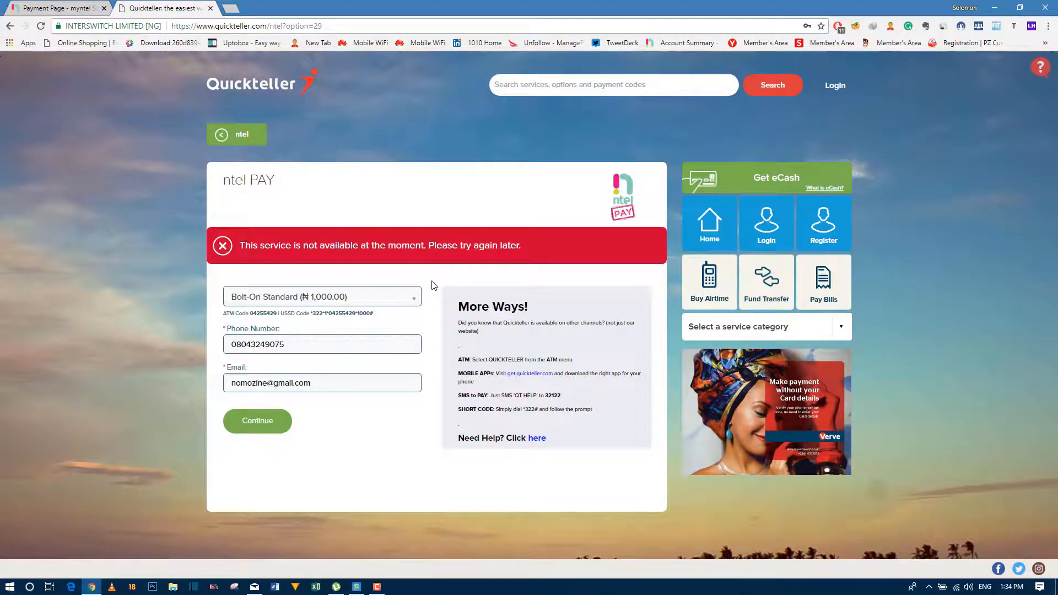
{"action": "mouse_move", "coordinate": [426, 363]}
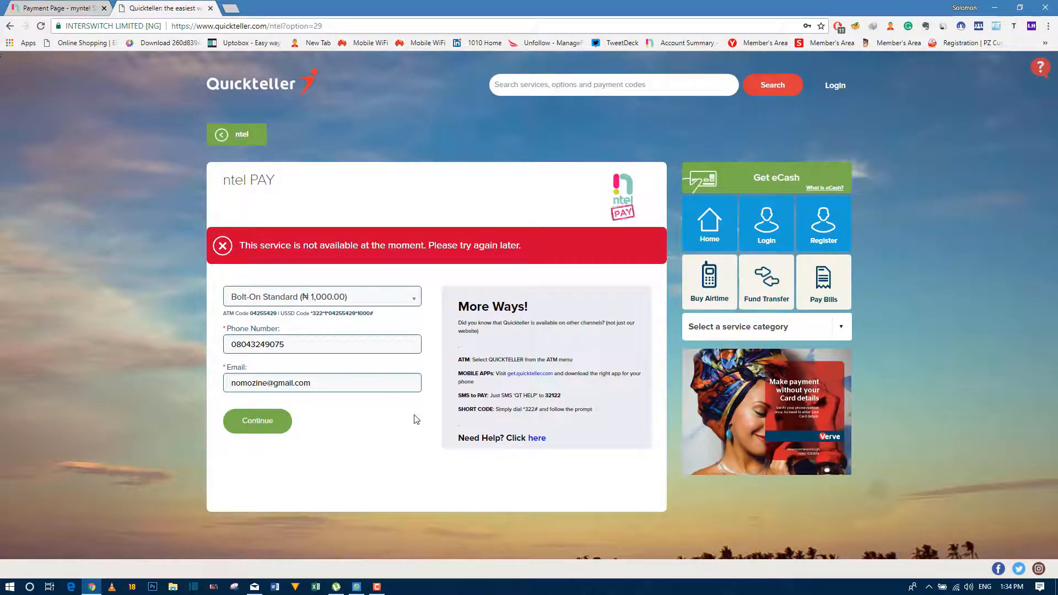
{"action": "mouse_move", "coordinate": [432, 325]}
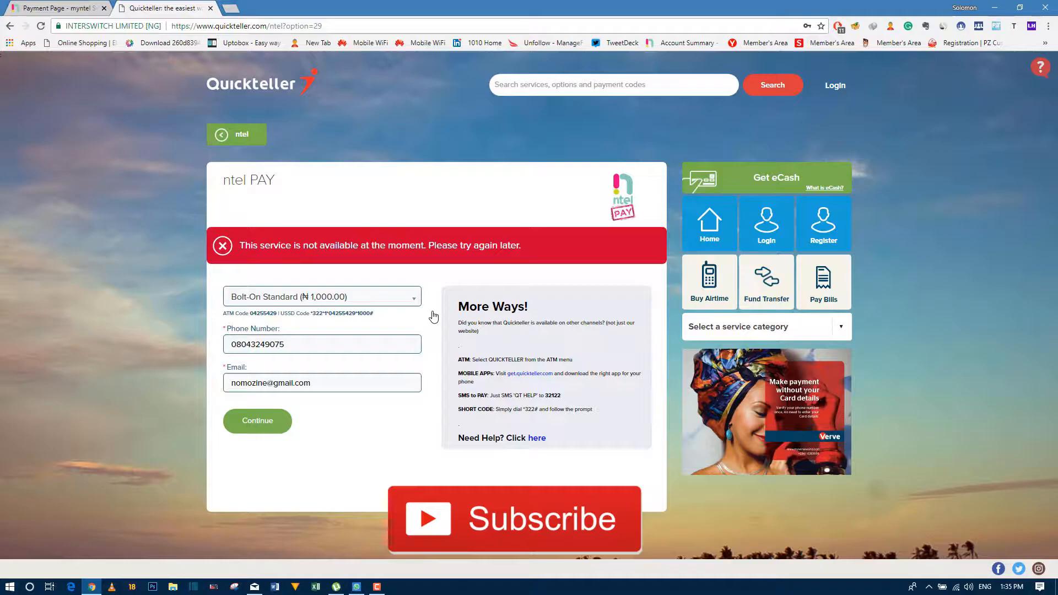
{"action": "mouse_move", "coordinate": [430, 346]}
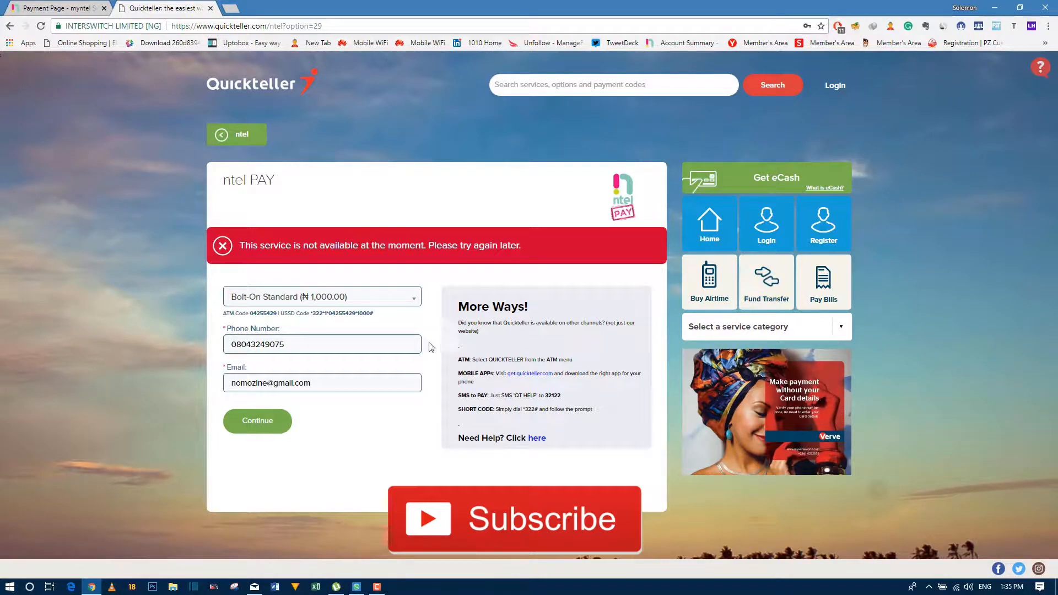